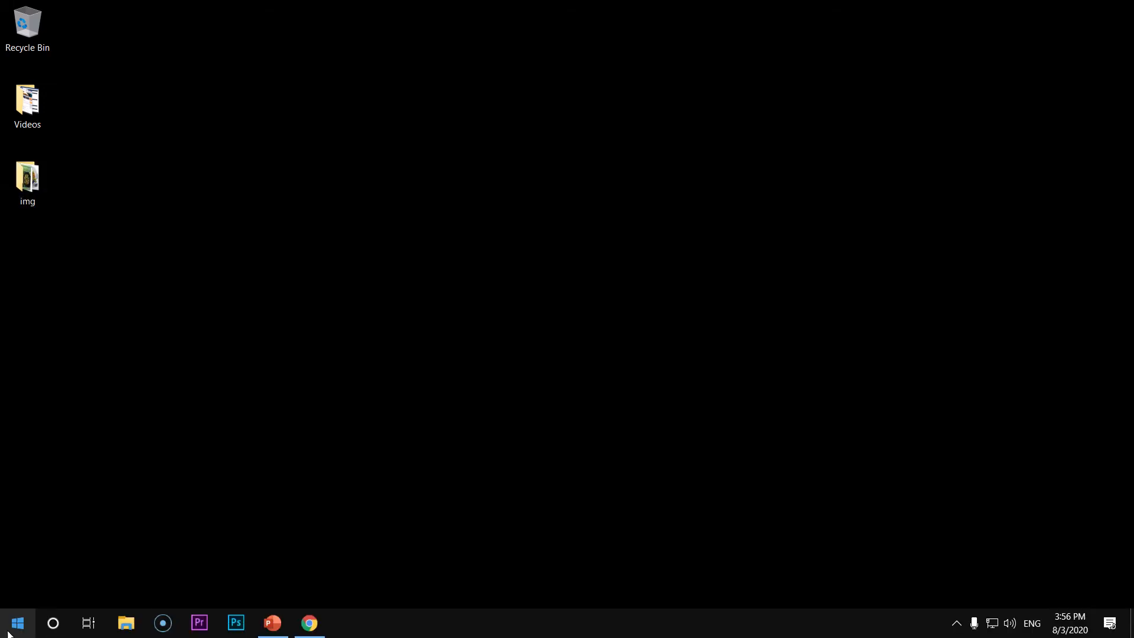
- Launch Control Panel from Start search and reach Programs and Features via Programs > Uninstall a program
{"action": "type", "text": "control Panel"}
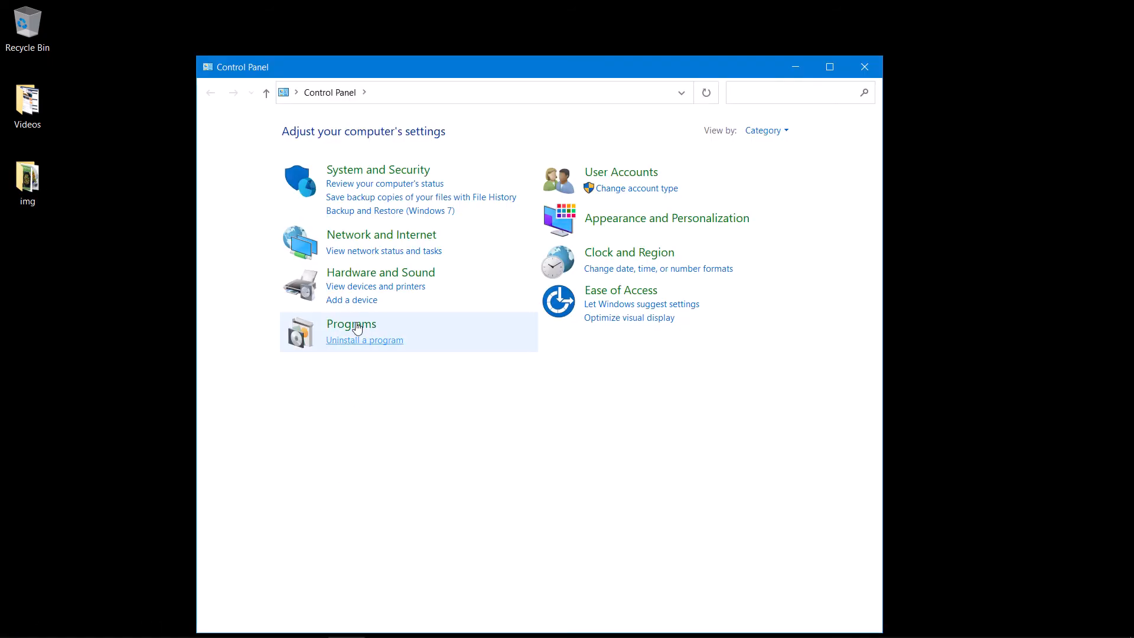
{"action": "left_click", "coordinate": [351, 324]}
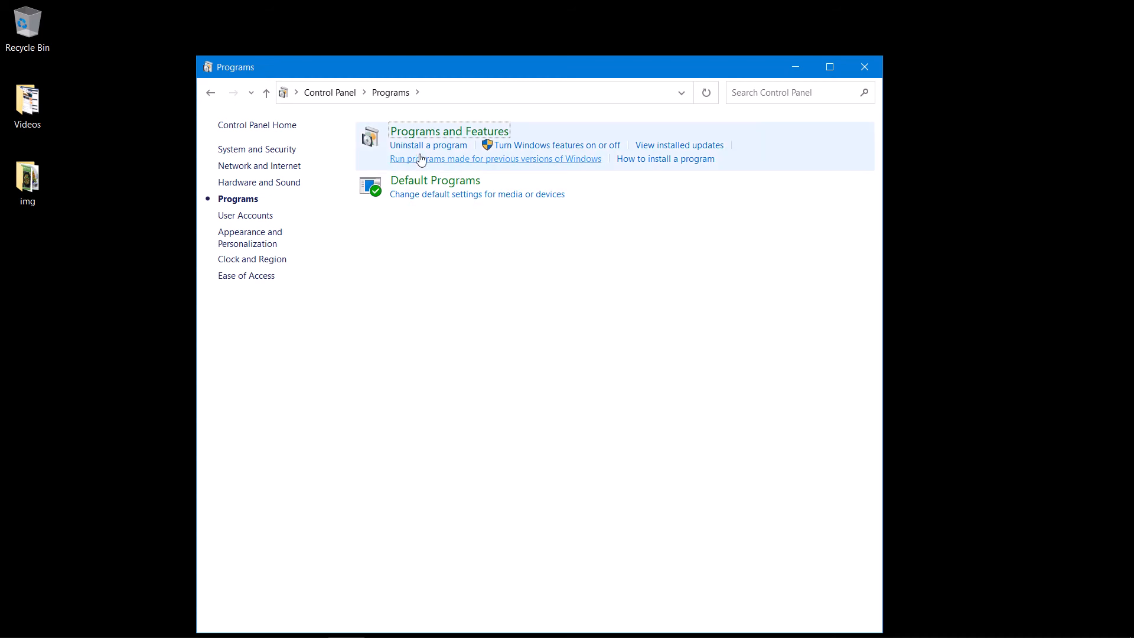
{"action": "mouse_move", "coordinate": [426, 149]}
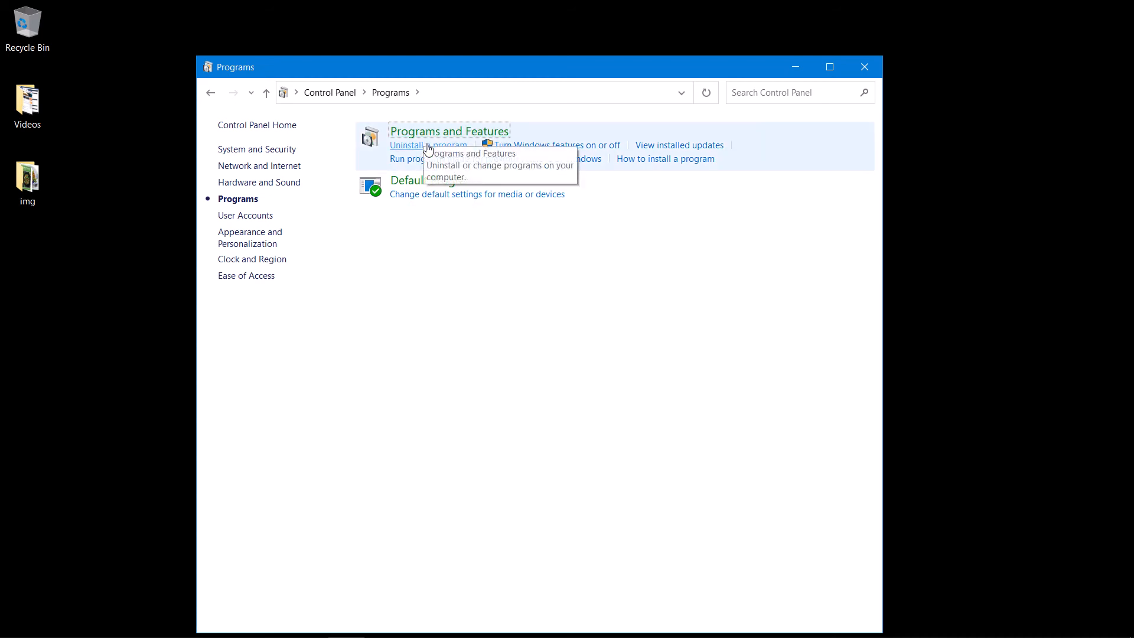
{"action": "left_click", "coordinate": [449, 131]}
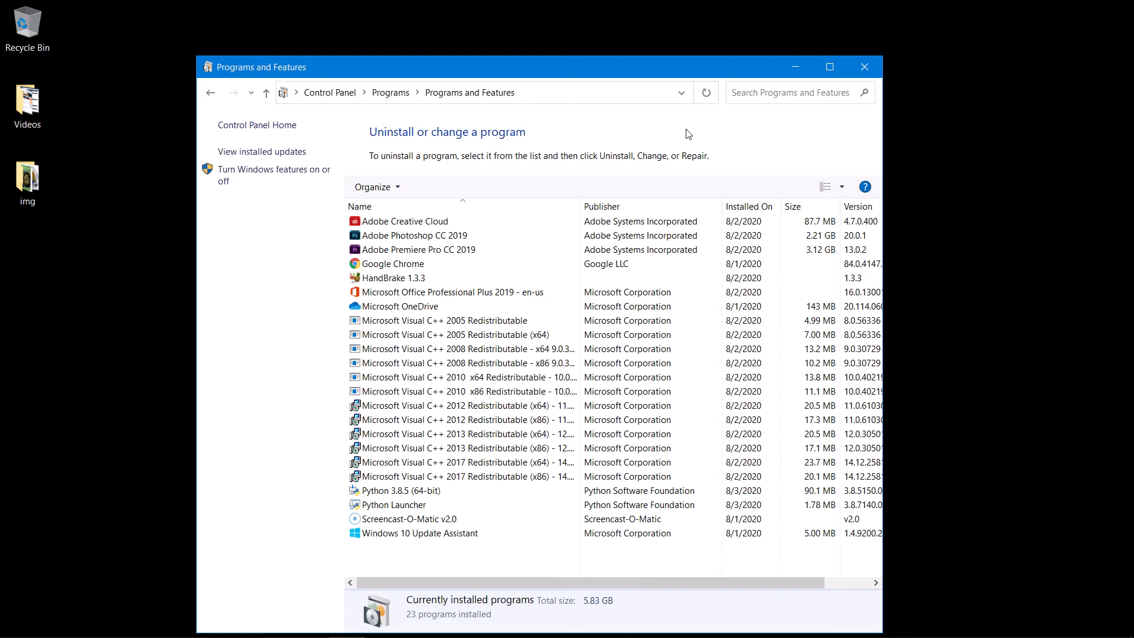
- Maximize Programs and Features and select Python 3.8.5 (64-bit) in the list
{"action": "left_click", "coordinate": [829, 67]}
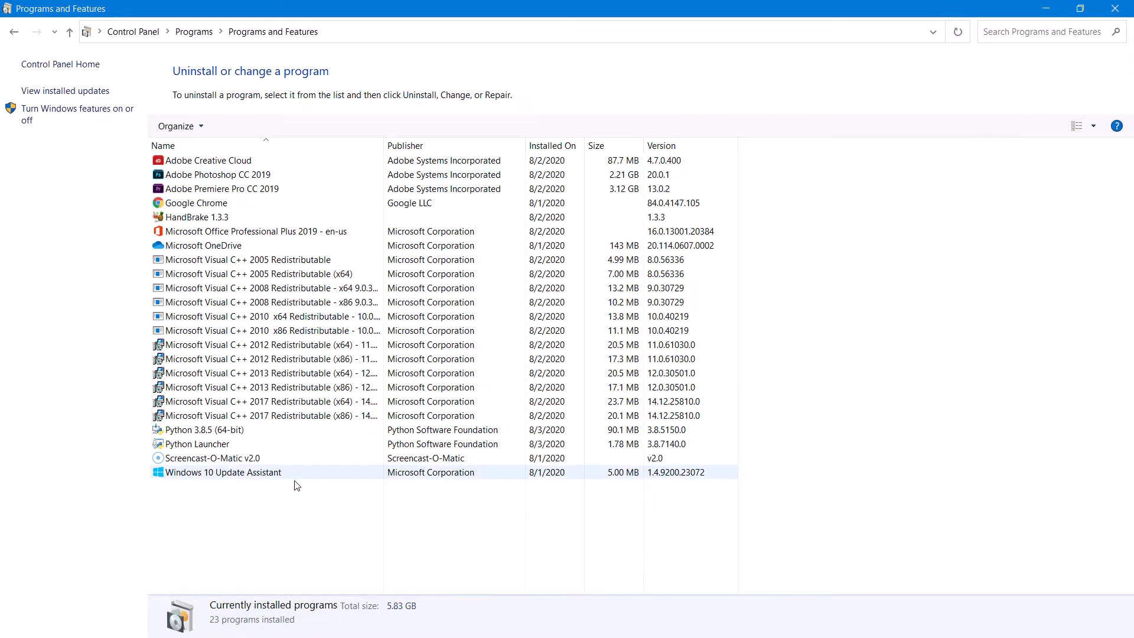
{"action": "left_click", "coordinate": [195, 202]}
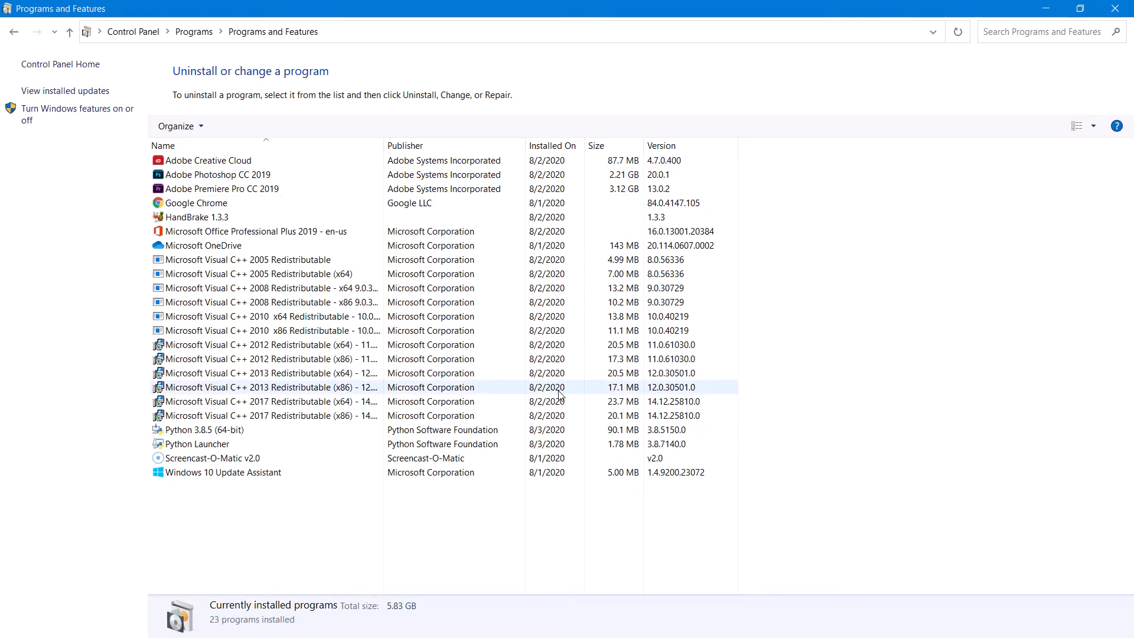
{"action": "left_click", "coordinate": [204, 429]}
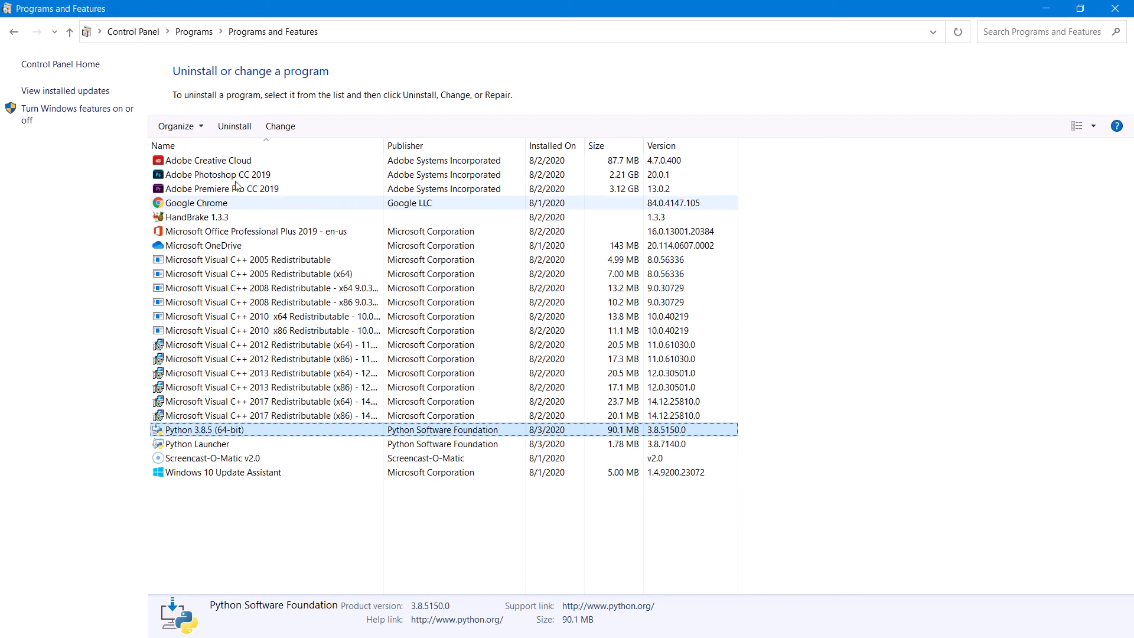
{"action": "mouse_move", "coordinate": [697, 56]}
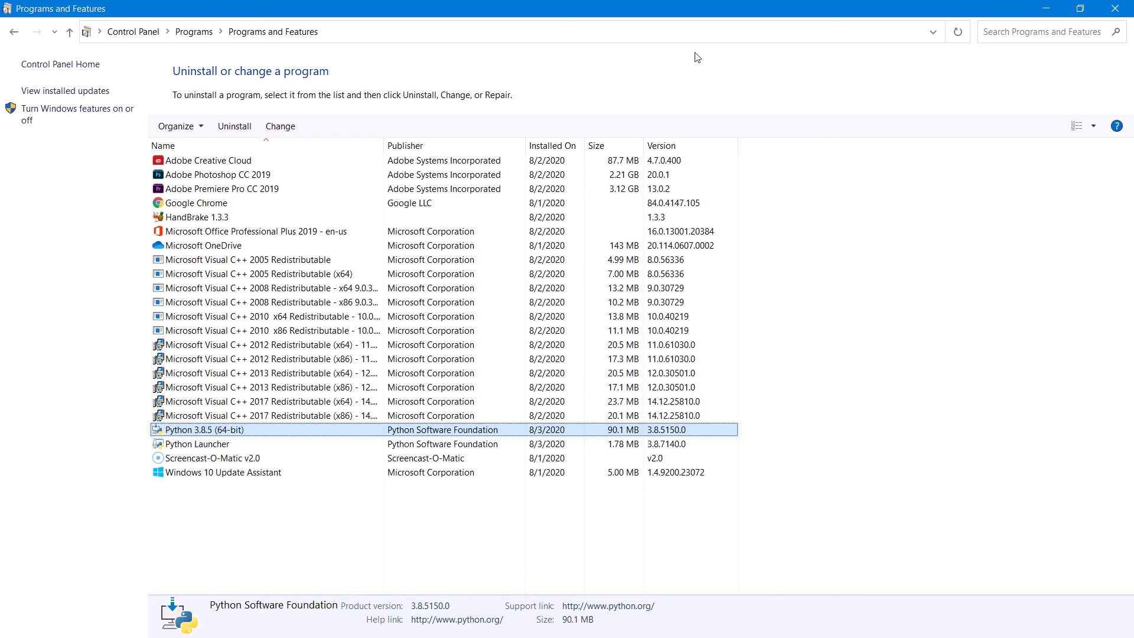
{"action": "left_click", "coordinate": [14, 622]}
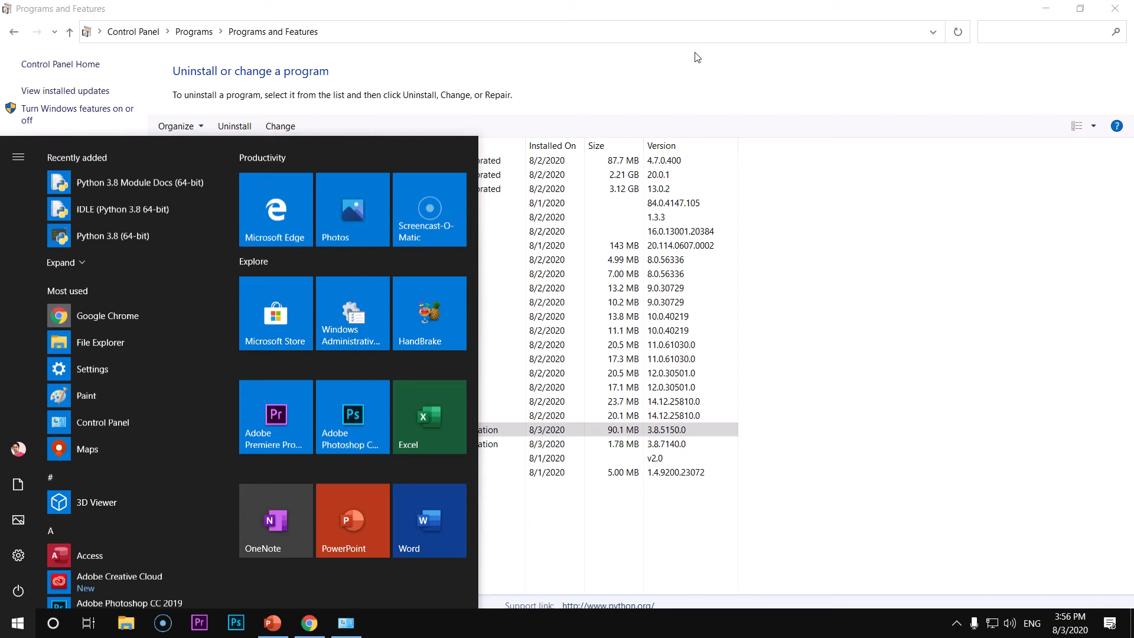
- Restore the Programs and Features window to normal size on the desktop
{"action": "type", "text": "ap"}
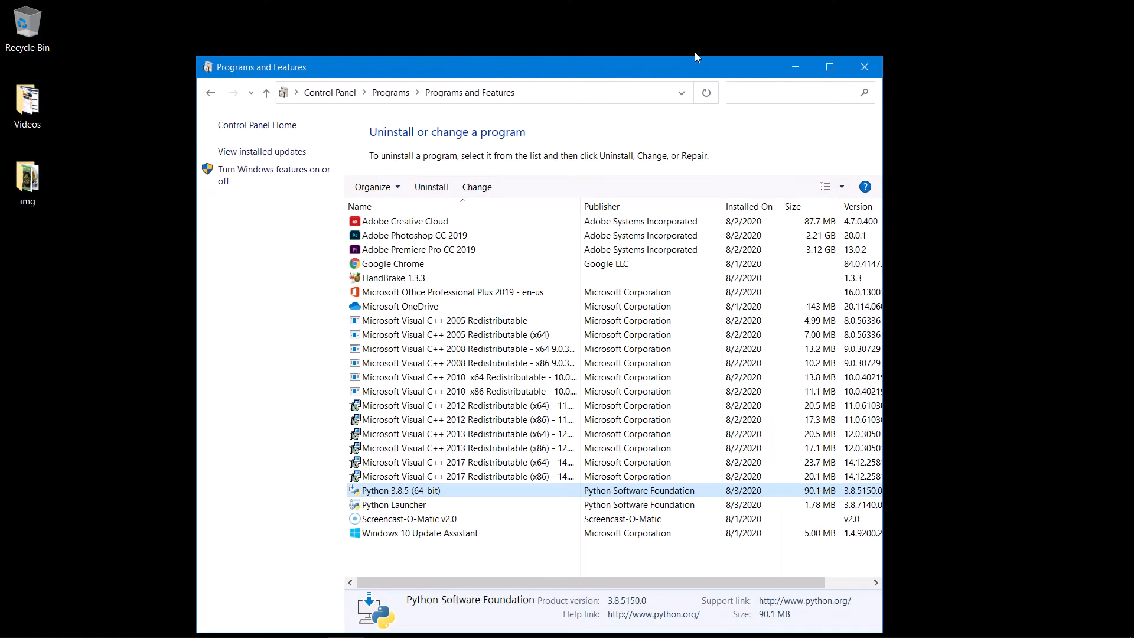
{"action": "mouse_move", "coordinate": [599, 76]}
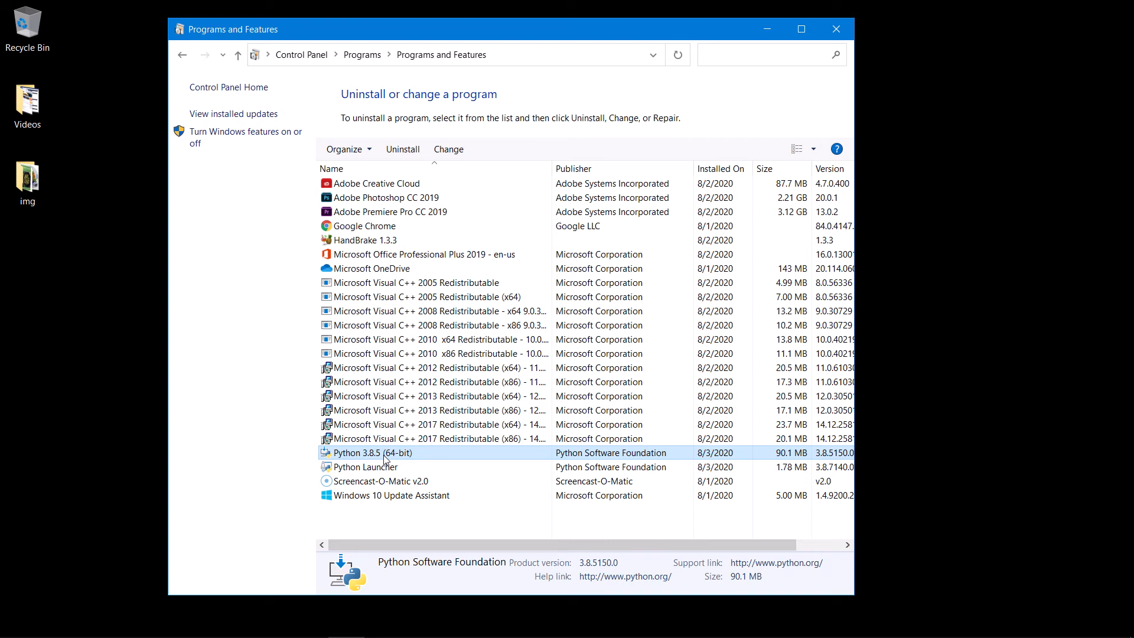
- Uninstall Python 3.8.5 (64-bit) from its right-click context menu
{"action": "right_click", "coordinate": [373, 453]}
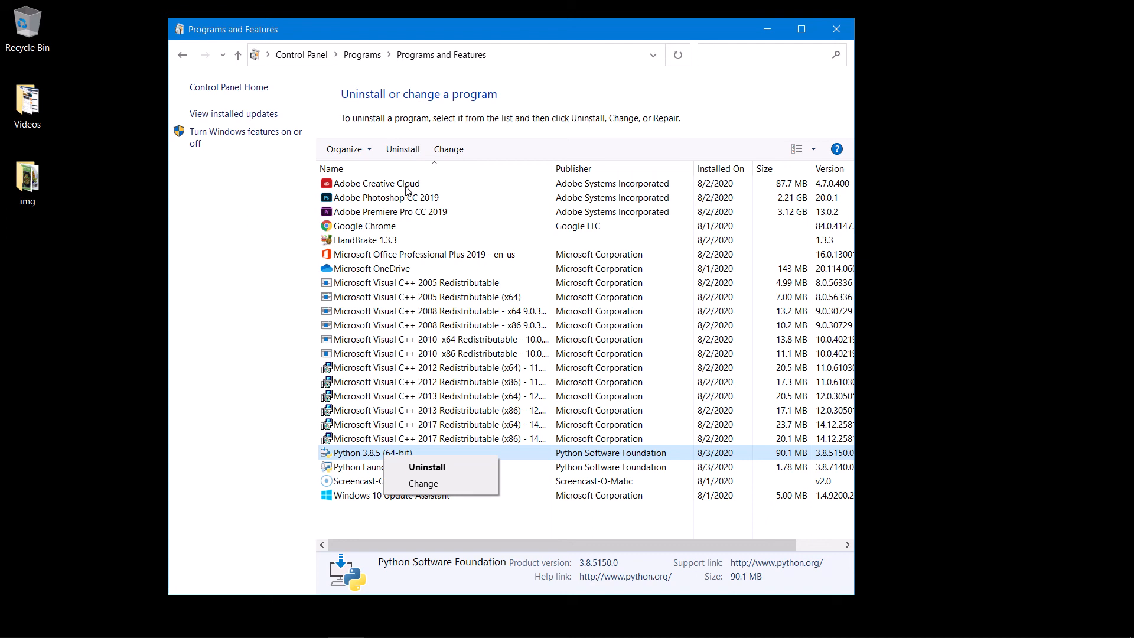
{"action": "left_click", "coordinate": [426, 467]}
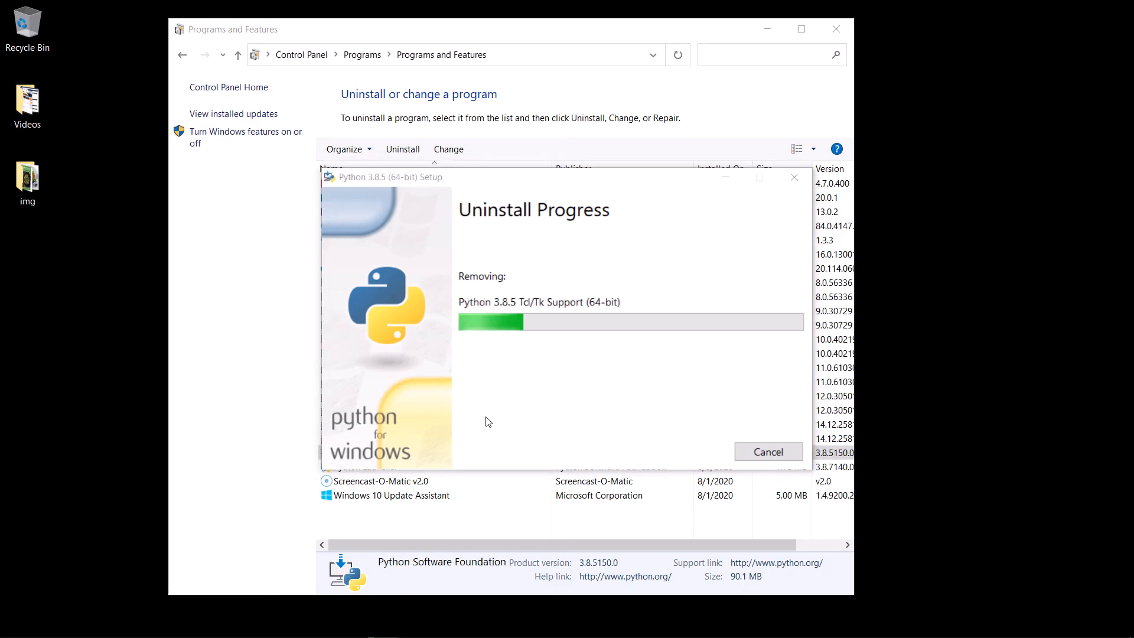
{"action": "mouse_move", "coordinate": [575, 457]}
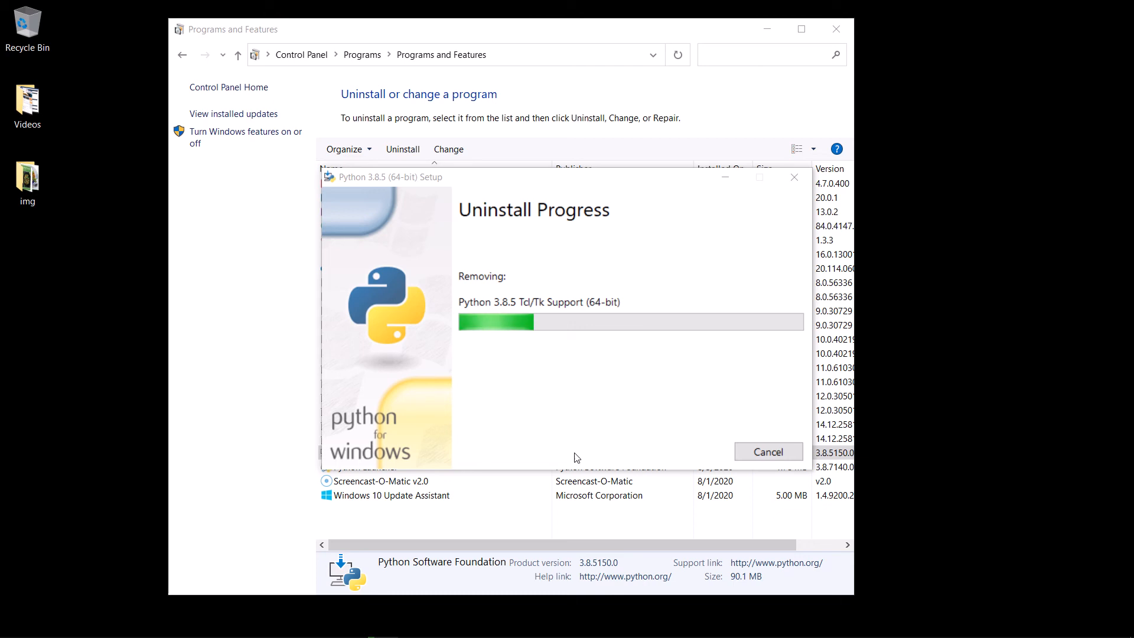
{"action": "mouse_move", "coordinate": [333, 471]}
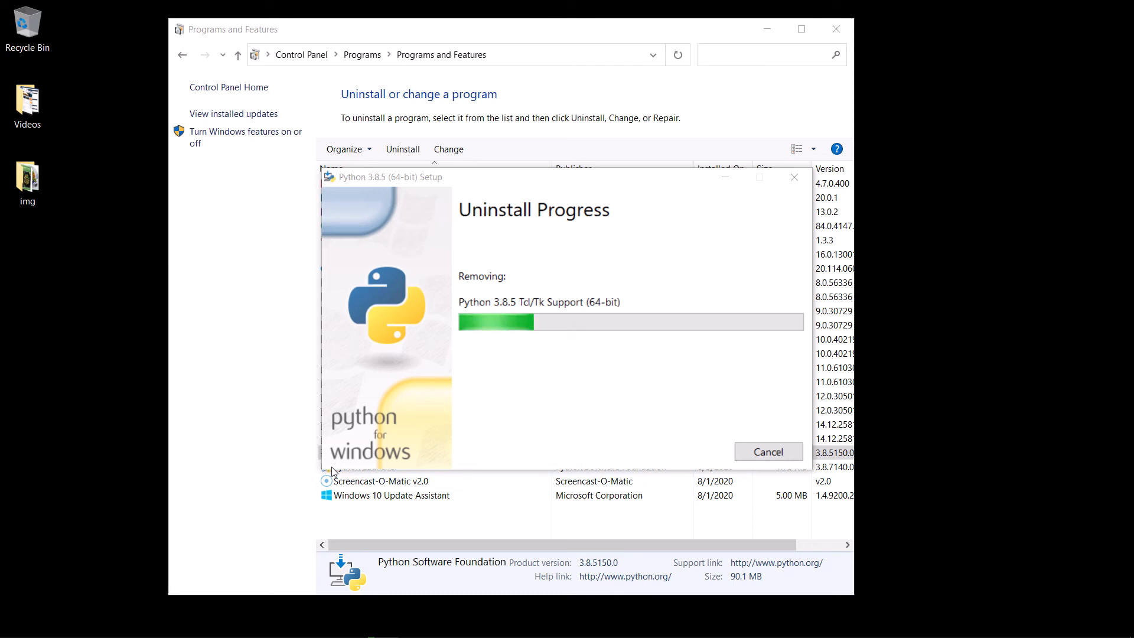
{"action": "mouse_move", "coordinate": [465, 186]}
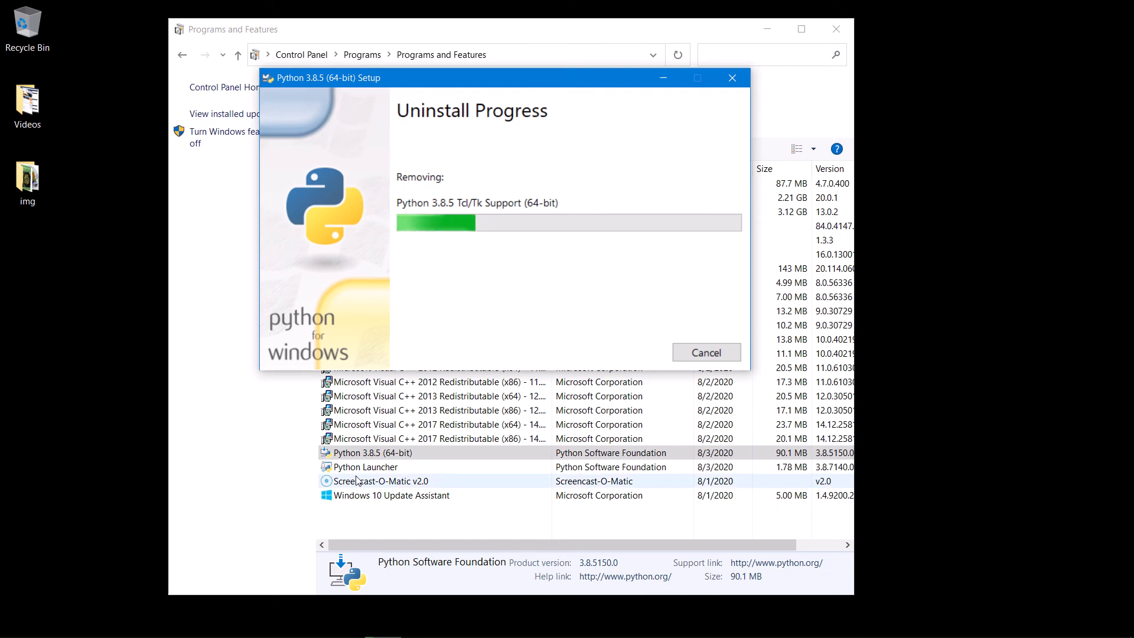
{"action": "mouse_move", "coordinate": [273, 458]}
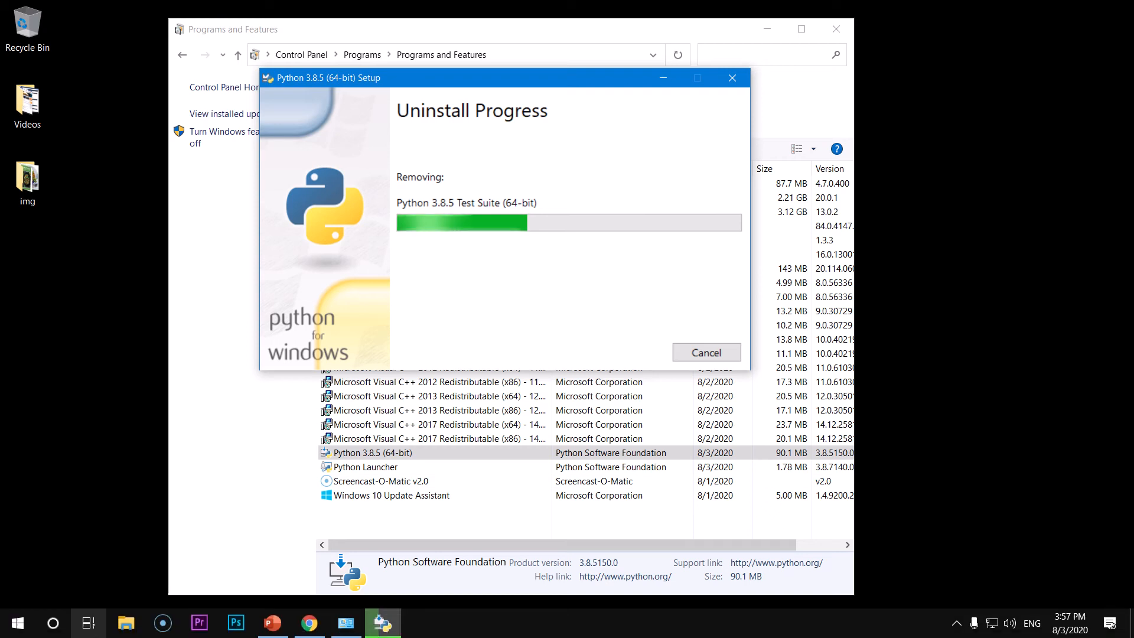
{"action": "mouse_move", "coordinate": [15, 623]}
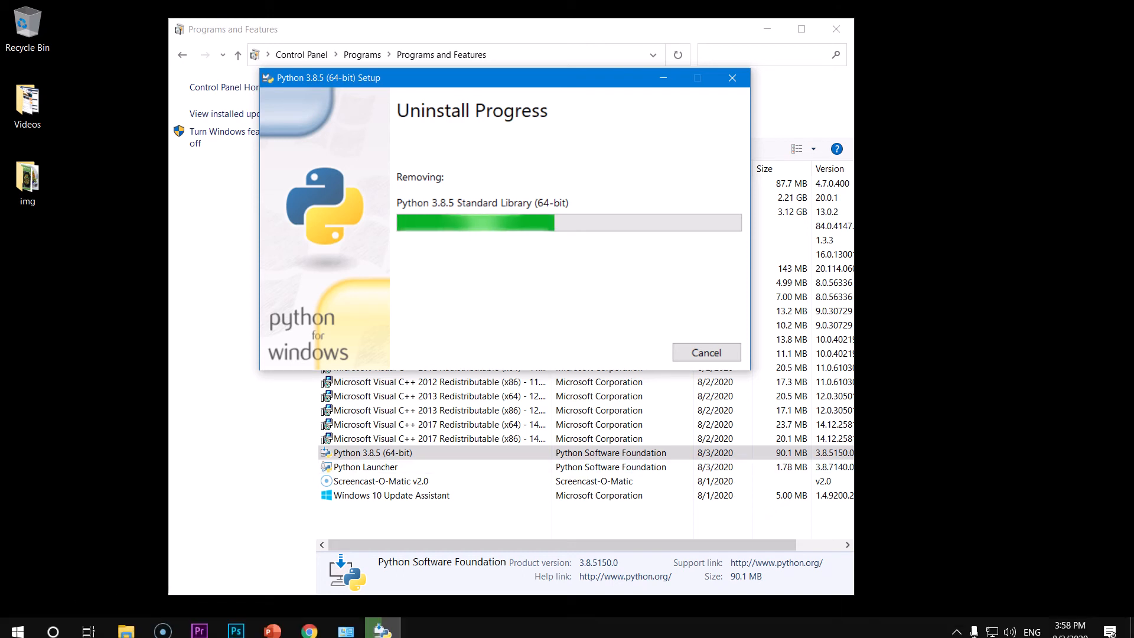
- Bring up File Explorer from the taskbar while the removal runs
{"action": "left_click", "coordinate": [126, 623]}
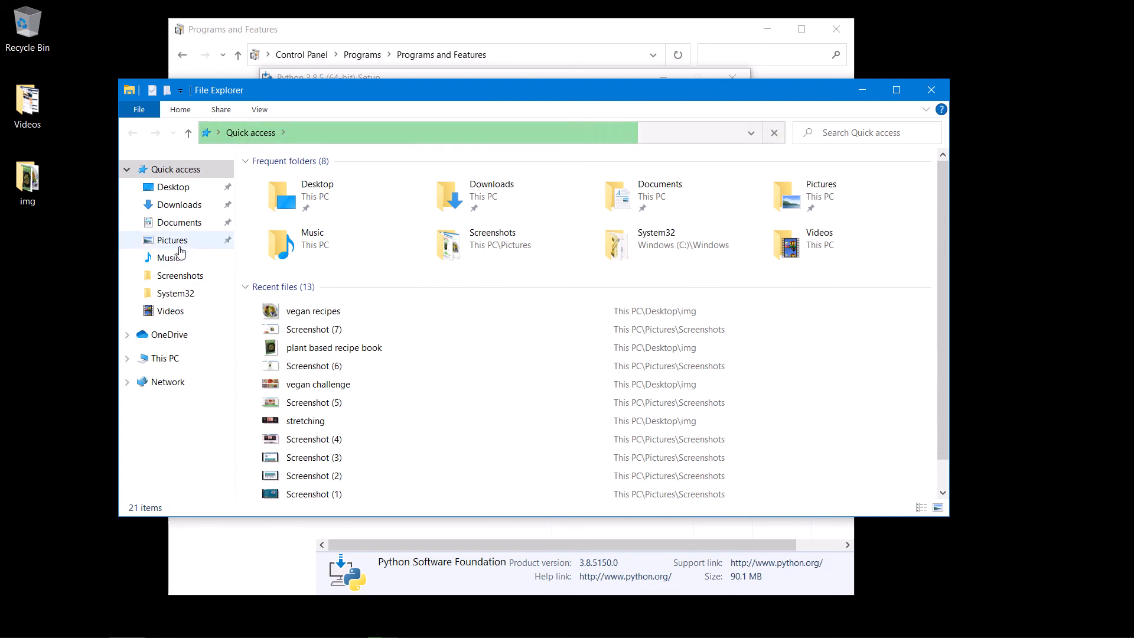
- Browse This PC > Windows (C:) > Program Files and single out the Python38 folder
{"action": "left_click", "coordinate": [164, 357]}
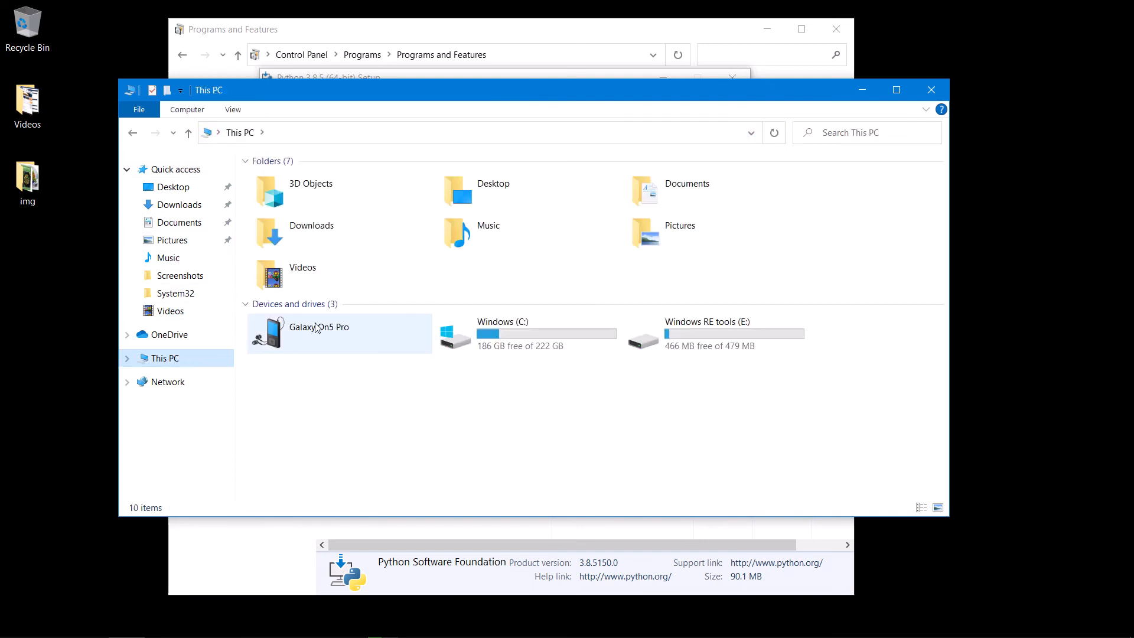
{"action": "double_click", "coordinate": [502, 333]}
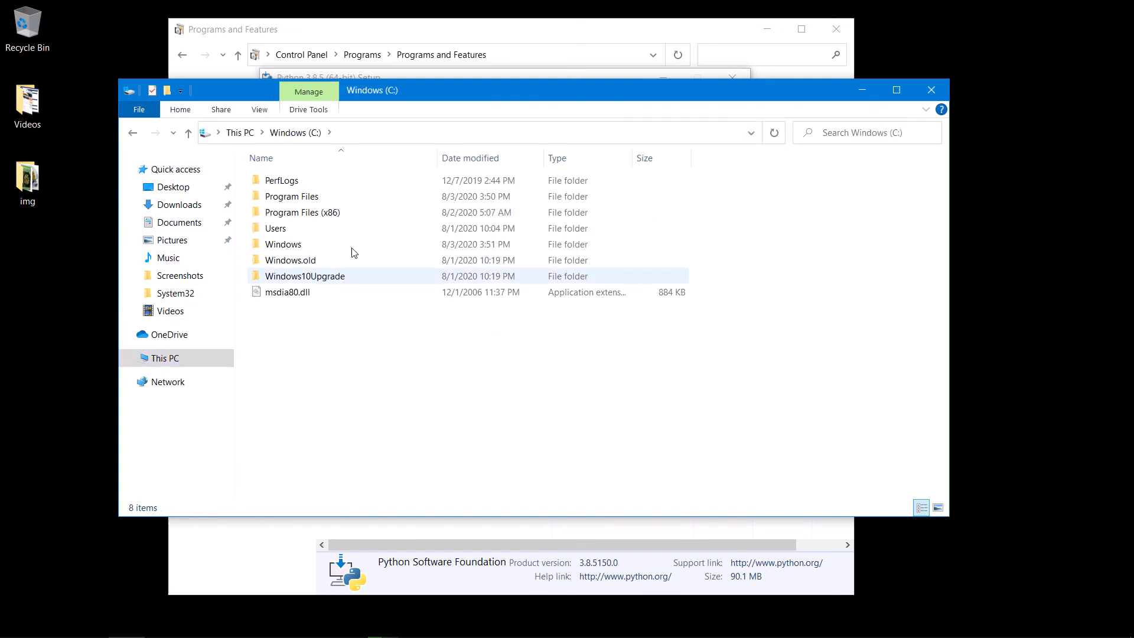
{"action": "double_click", "coordinate": [292, 196]}
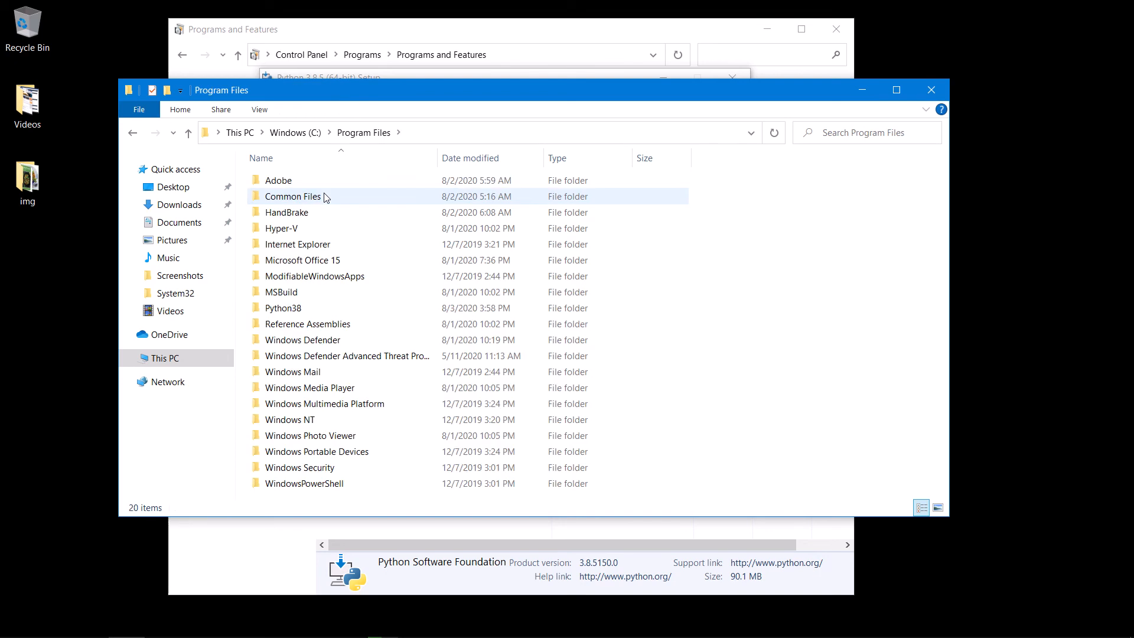
{"action": "left_click", "coordinate": [283, 307]}
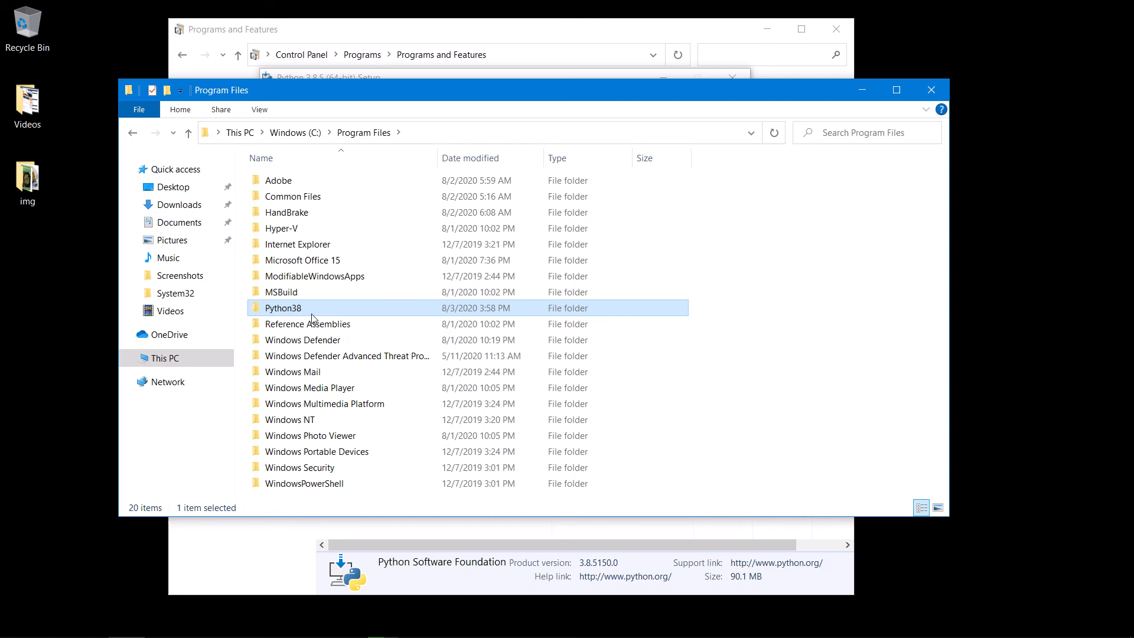
{"action": "mouse_move", "coordinate": [322, 595]}
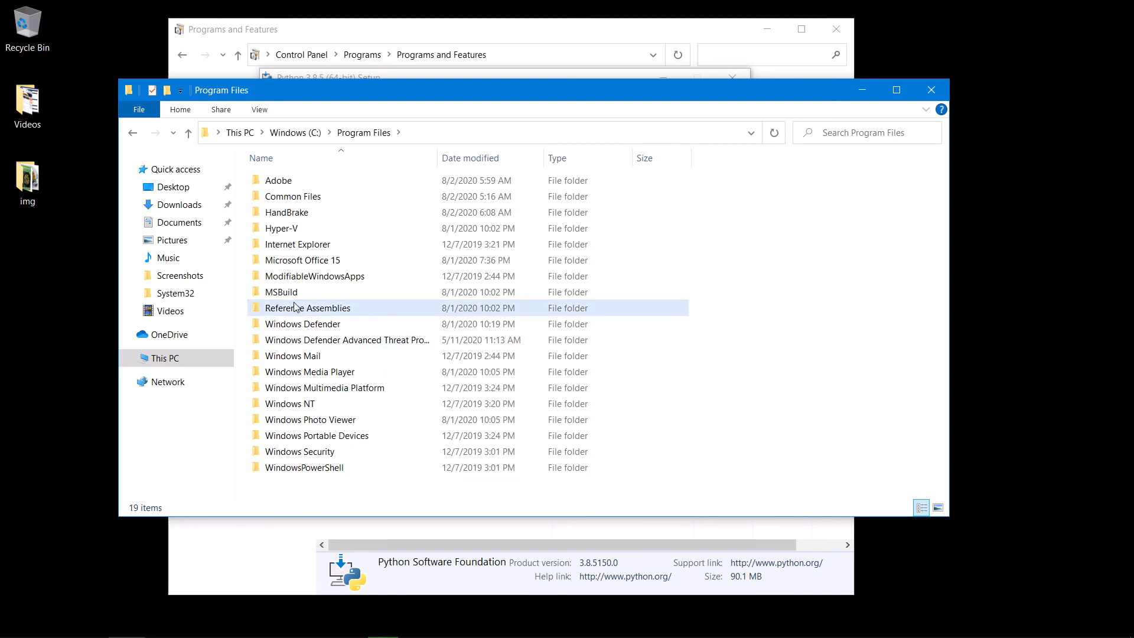
{"action": "mouse_move", "coordinate": [307, 307]}
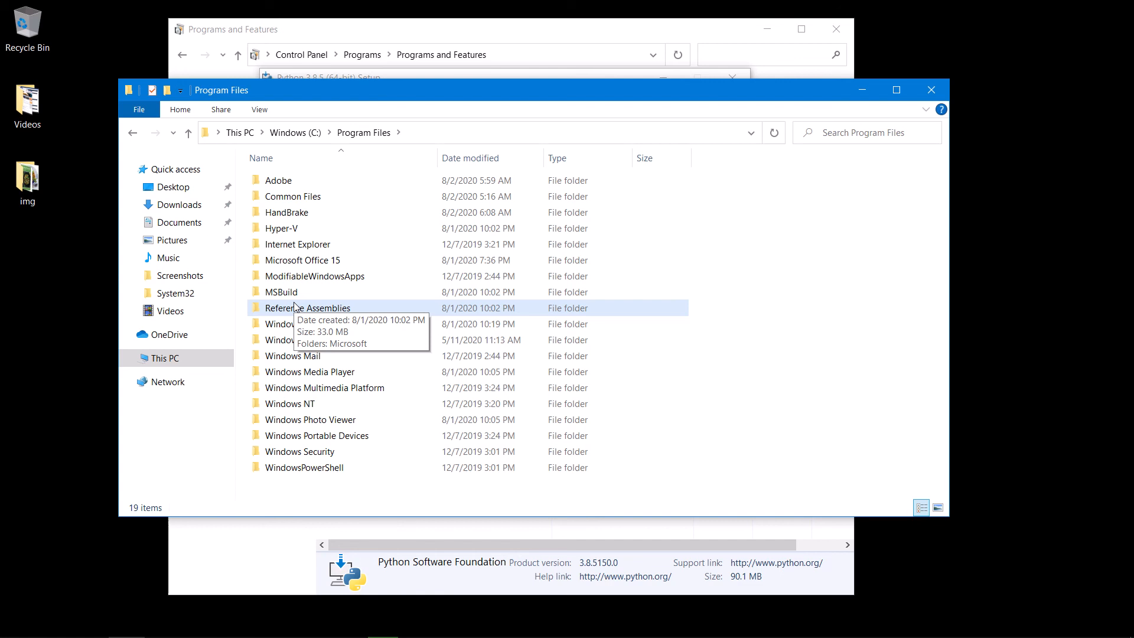
{"action": "mouse_move", "coordinate": [577, 228]}
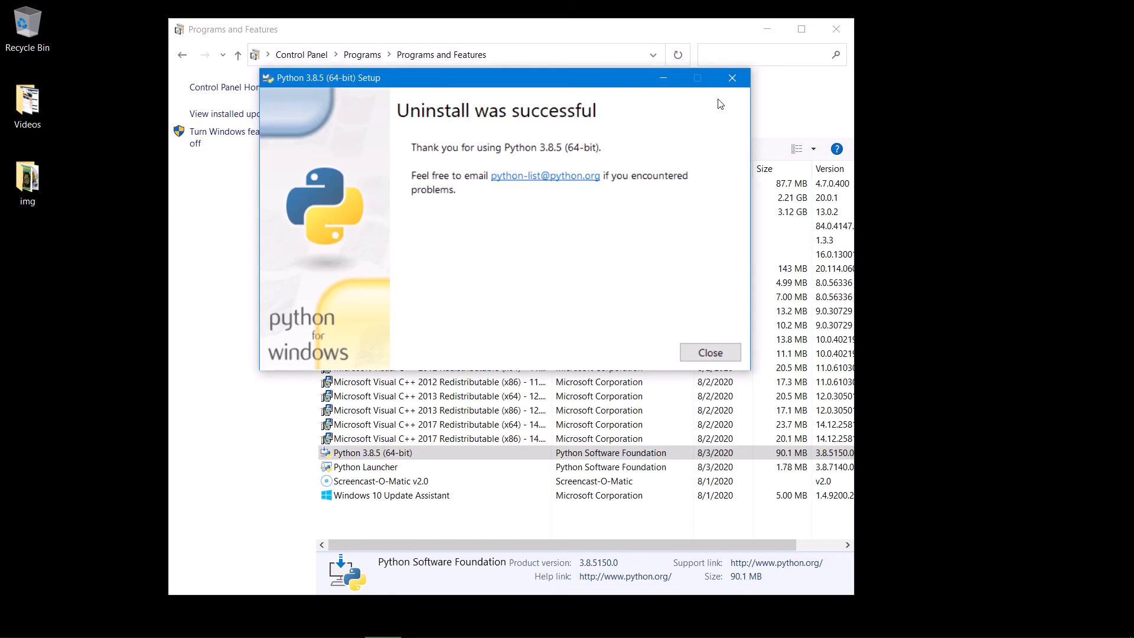
{"action": "mouse_move", "coordinate": [565, 128]}
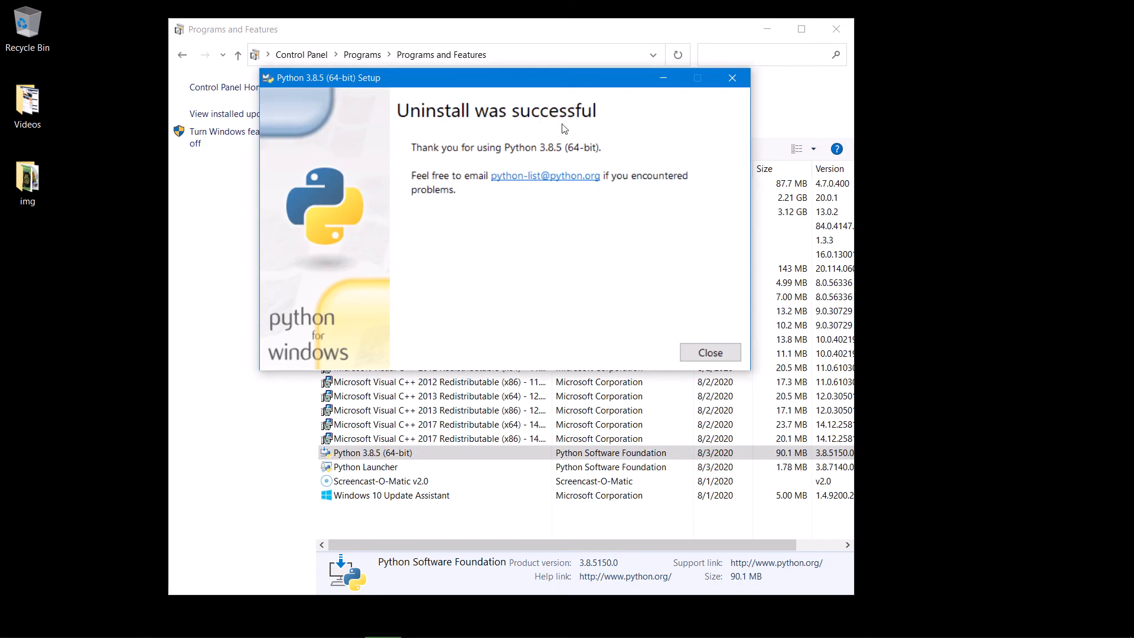
- Dismiss the success message, uninstall Python Launcher with Yes confirmation, then bring up Start
{"action": "left_click", "coordinate": [708, 352]}
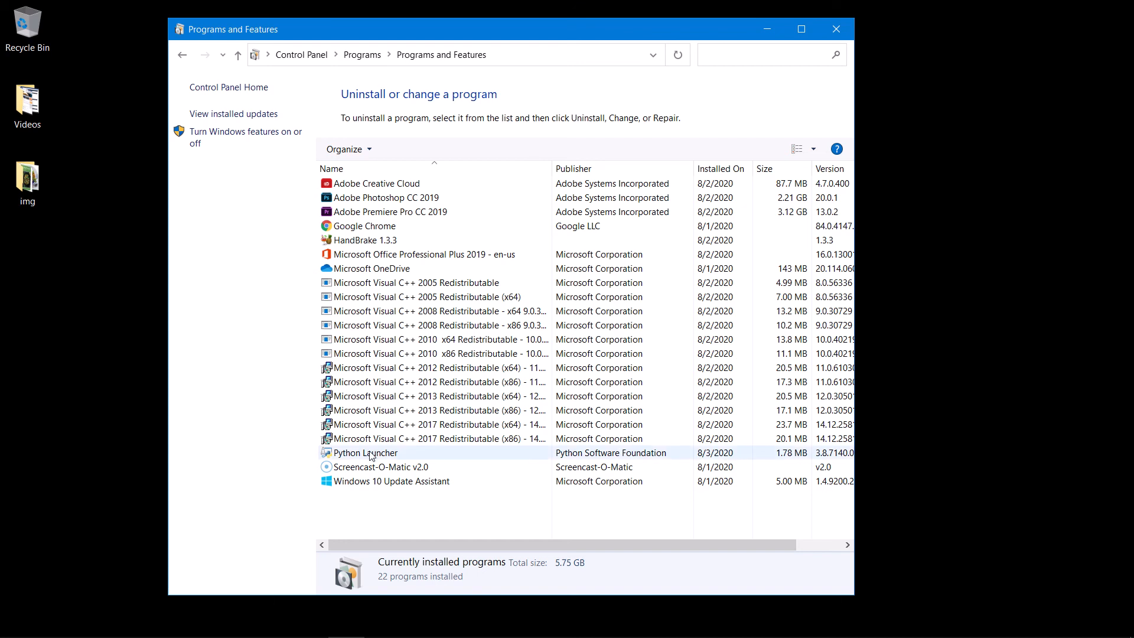
{"action": "left_click", "coordinate": [365, 453]}
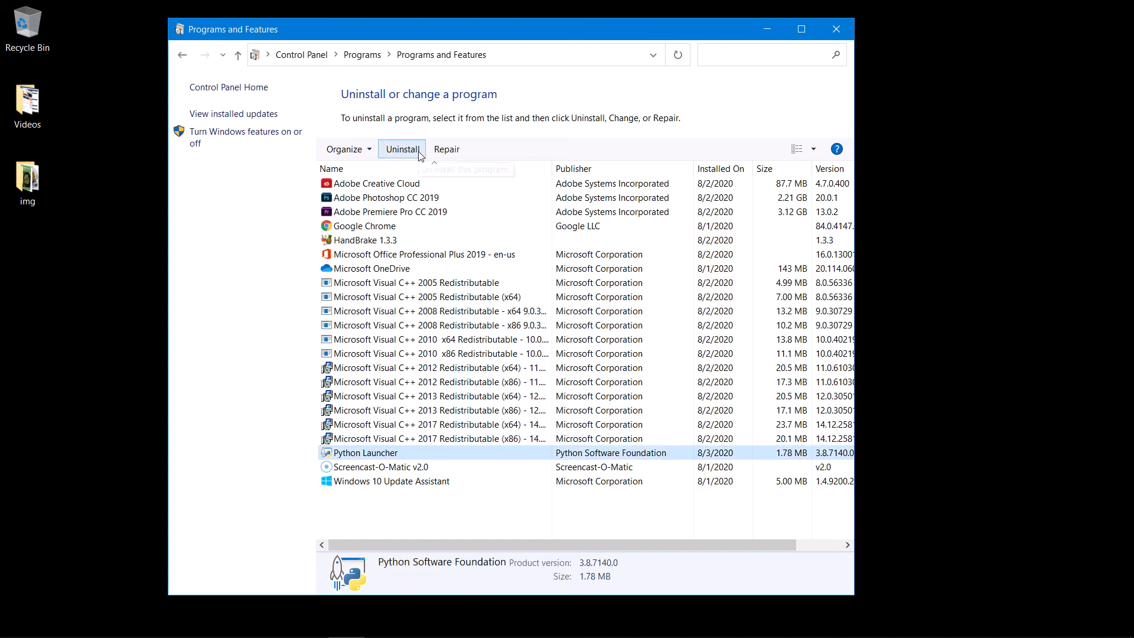
{"action": "left_click", "coordinate": [401, 149]}
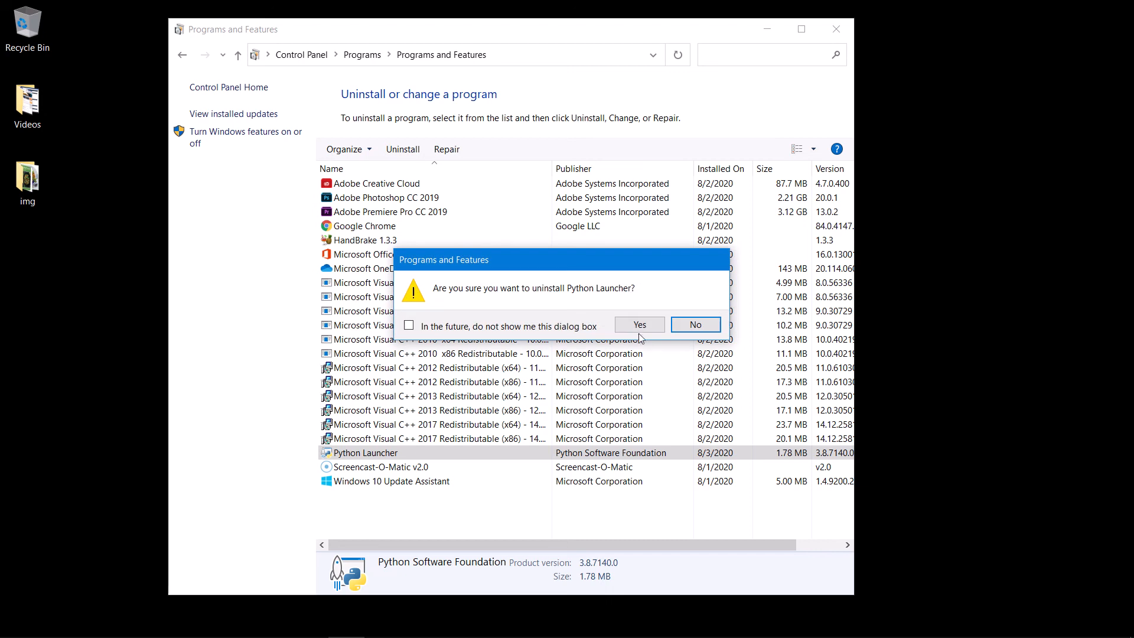
{"action": "left_click", "coordinate": [639, 324]}
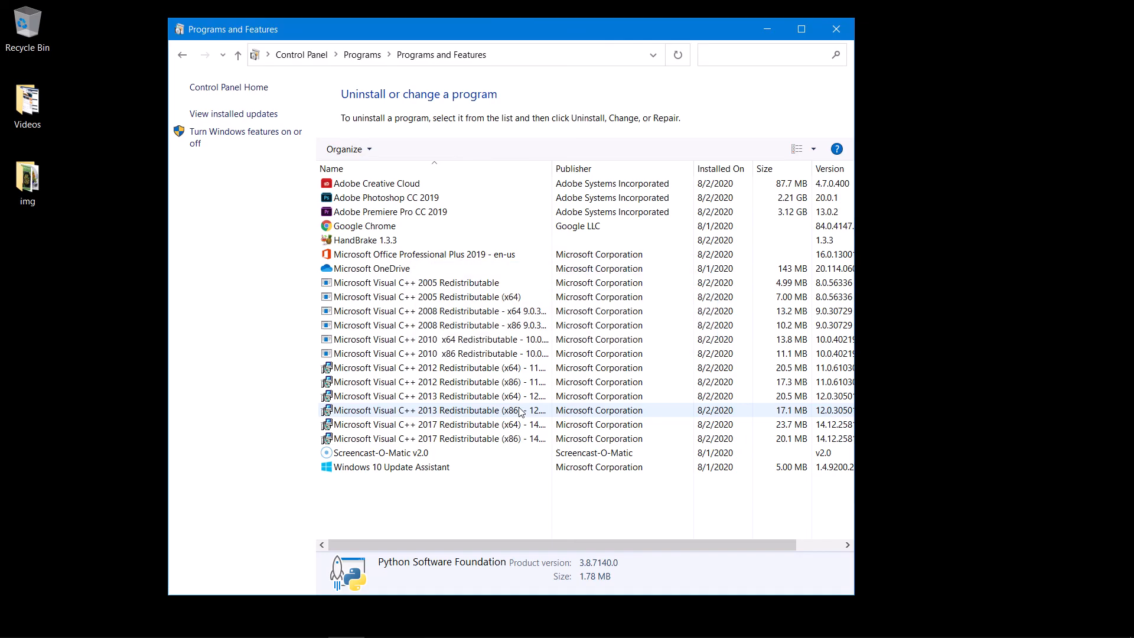
{"action": "left_click", "coordinate": [434, 381]}
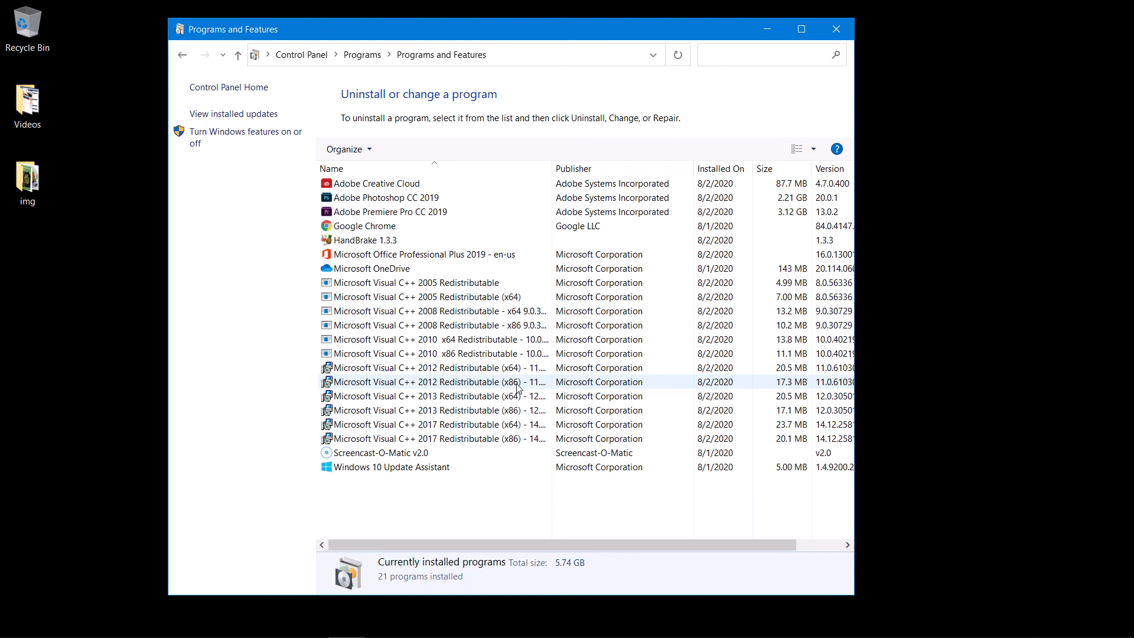
{"action": "left_click", "coordinate": [13, 623]}
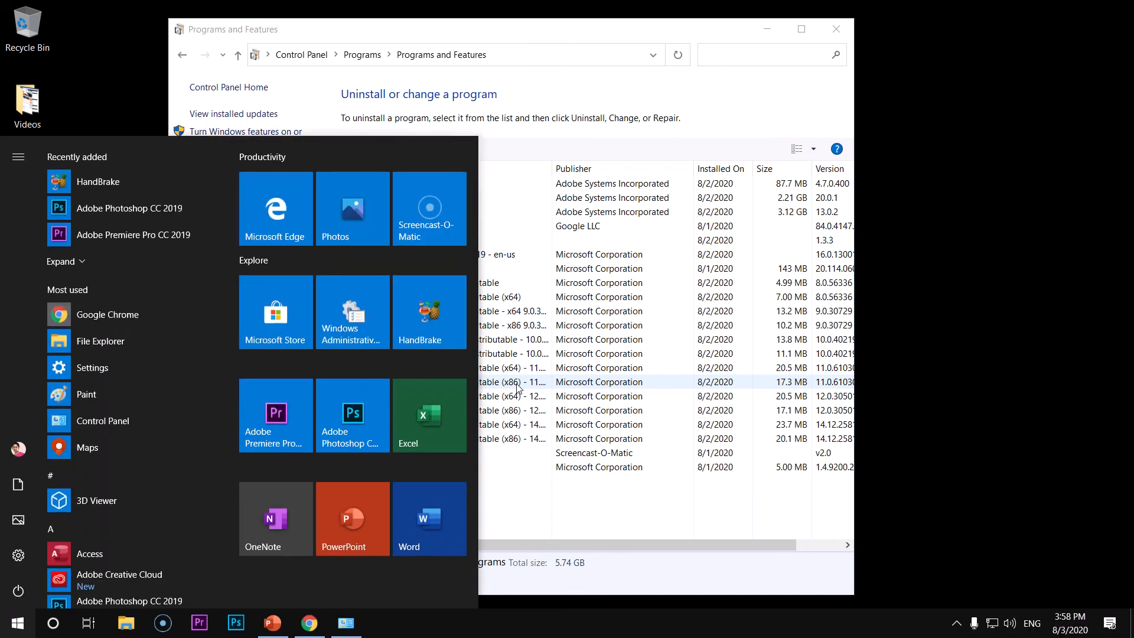
- Search 'var' and reach the Environment Variables window via system properties
{"action": "type", "text": "var"}
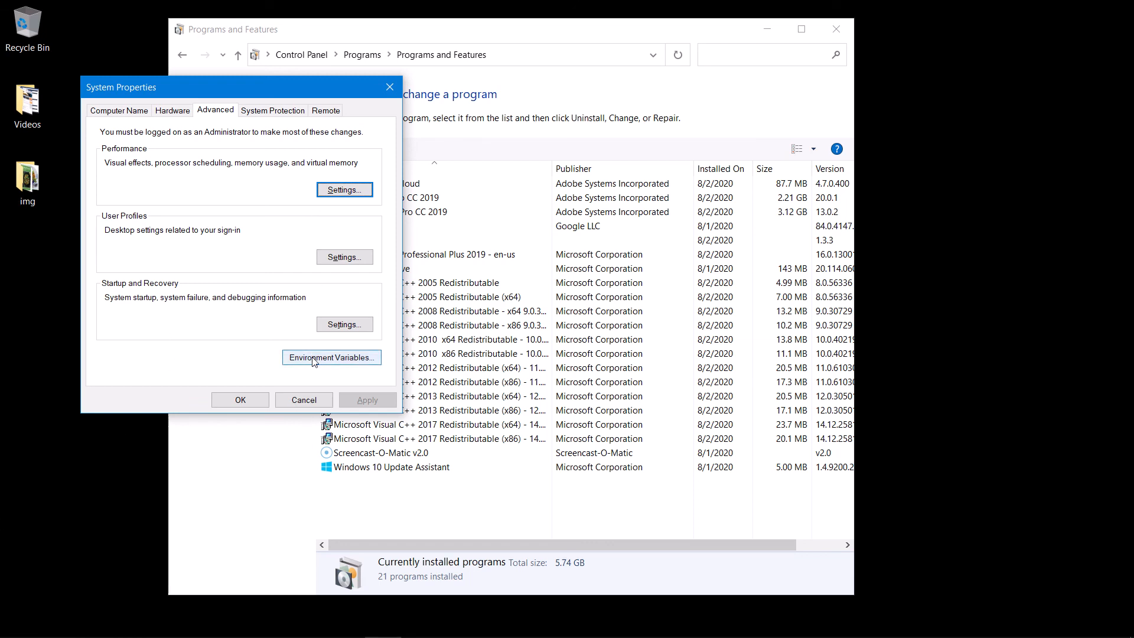
{"action": "left_click", "coordinate": [331, 357]}
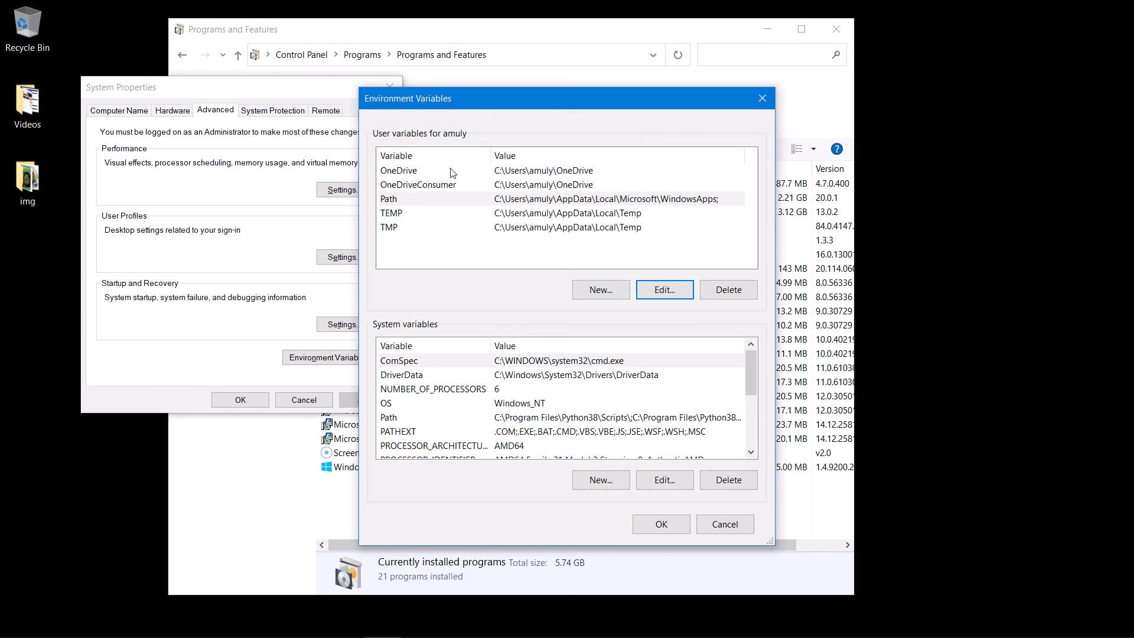
{"action": "mouse_move", "coordinate": [458, 419]}
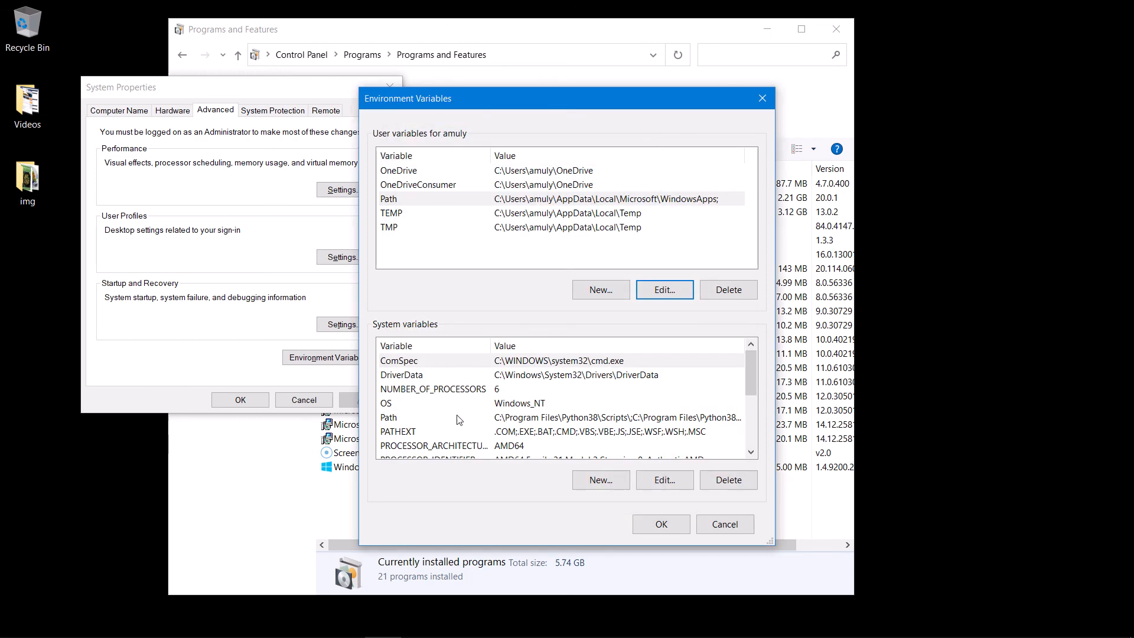
- Delete C:\Program Files\Python38\ from the system Path, confirm OK twice, close Programs and Features
{"action": "left_click", "coordinate": [663, 480]}
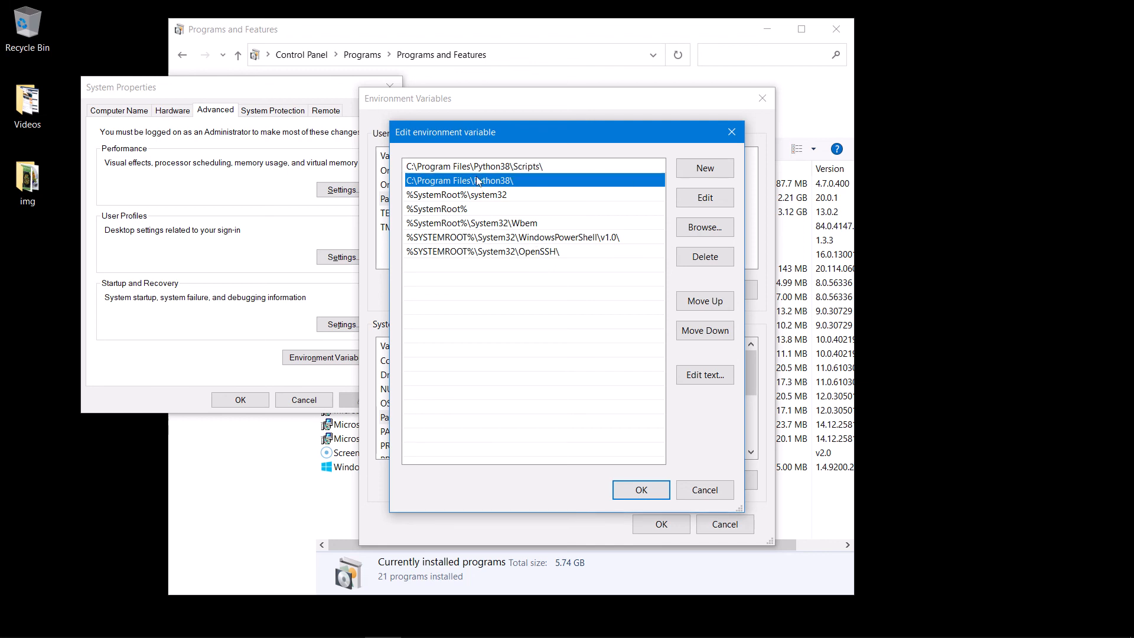
{"action": "mouse_move", "coordinate": [597, 280]}
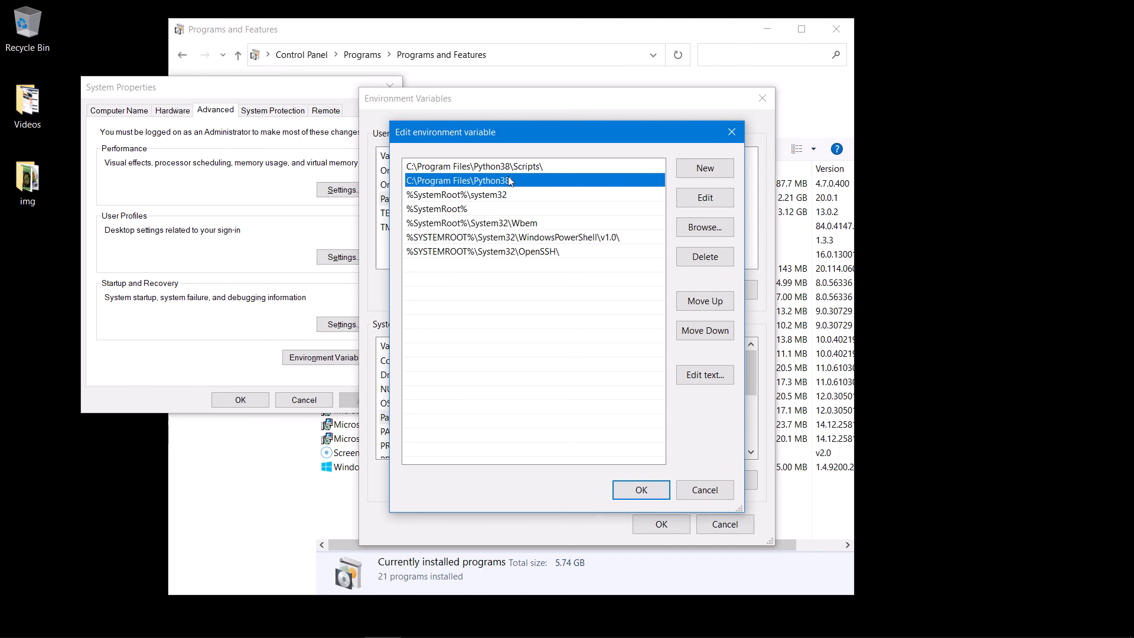
{"action": "left_click", "coordinate": [704, 256]}
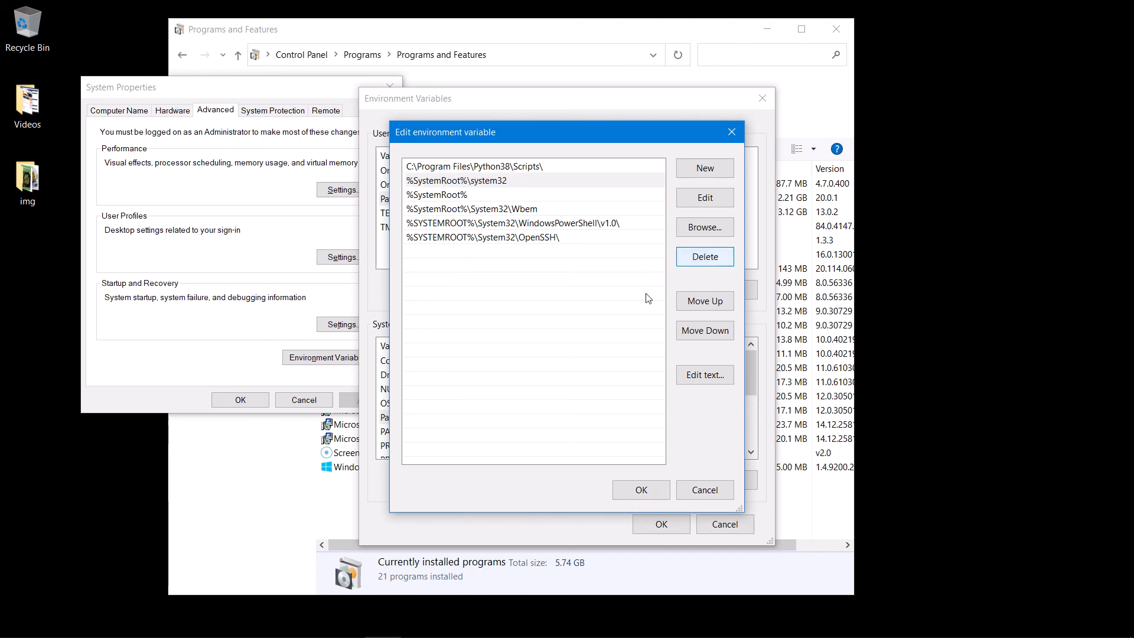
{"action": "left_click", "coordinate": [639, 489]}
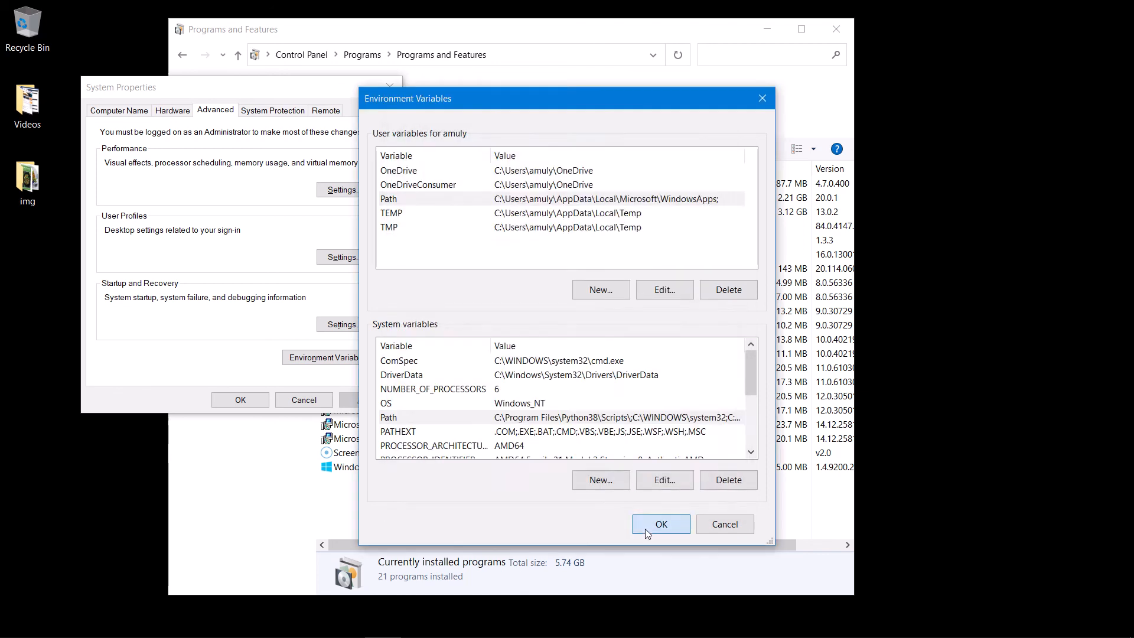
{"action": "left_click", "coordinate": [659, 523]}
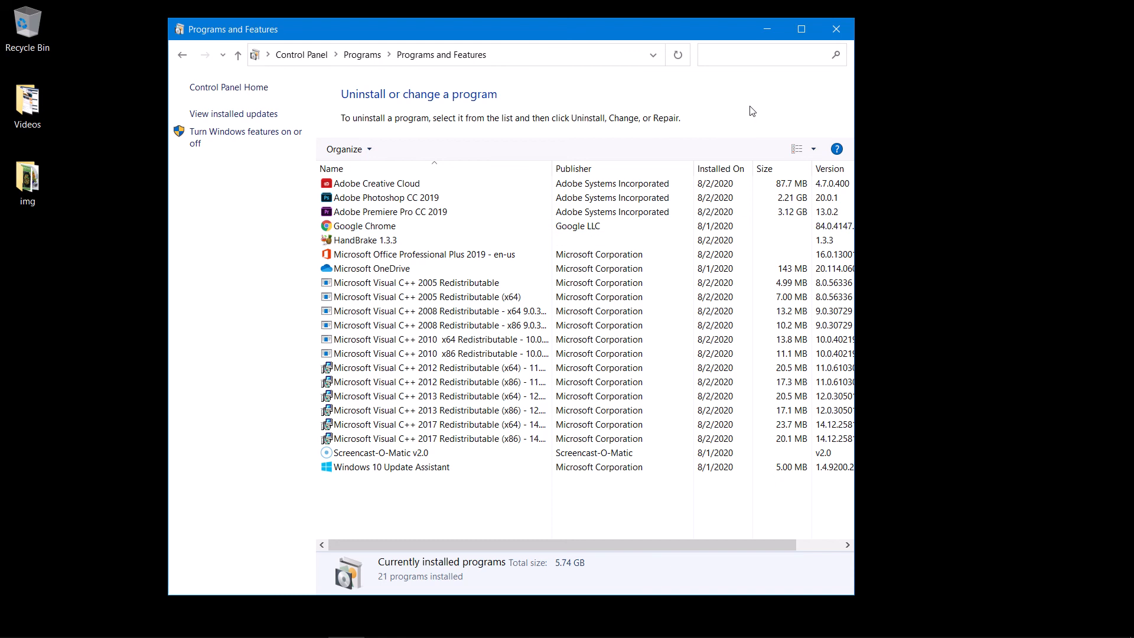
{"action": "left_click", "coordinate": [836, 28]}
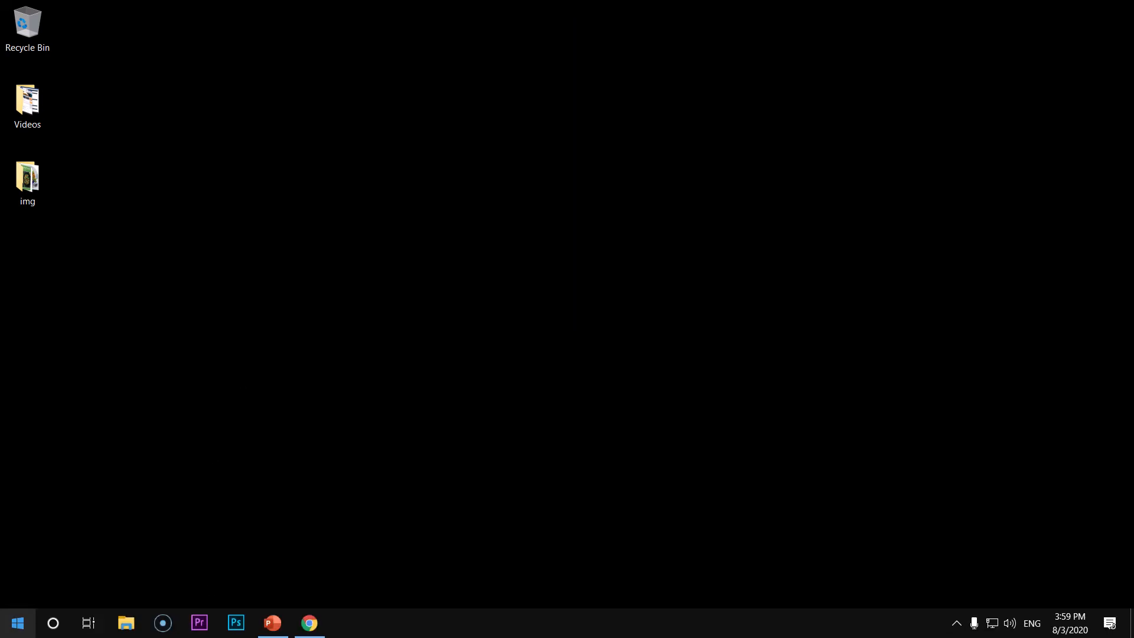
- Run python in Command Prompt via 'cmd' search and close the Microsoft Store page it opens
{"action": "type", "text": "cm"}
{"action": "type", "text": "python"}
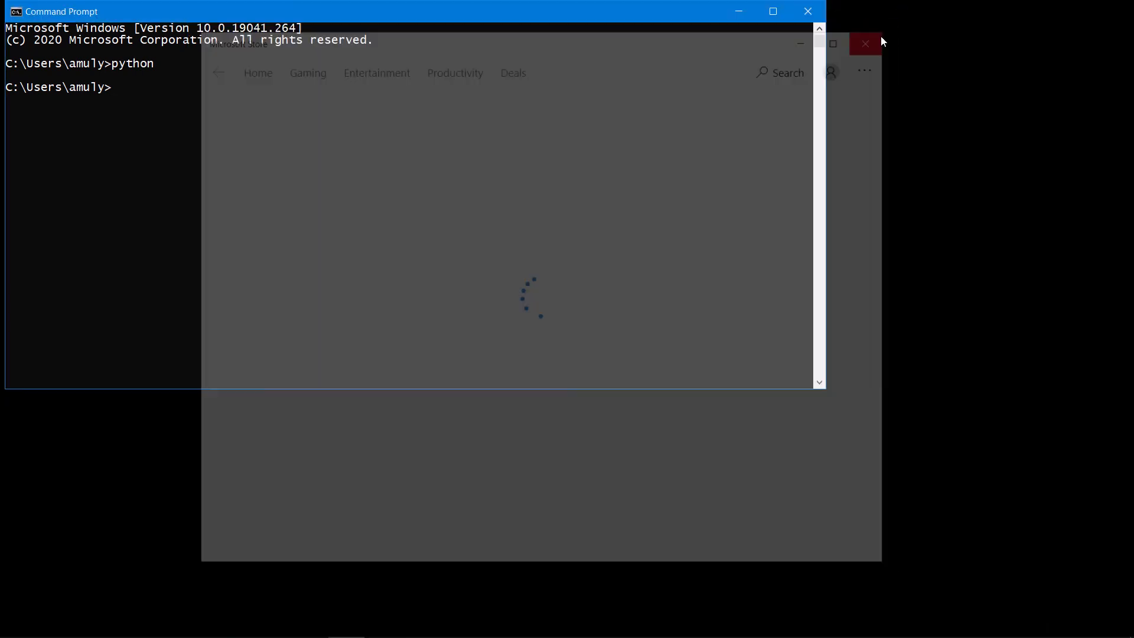
{"action": "left_click", "coordinate": [865, 44]}
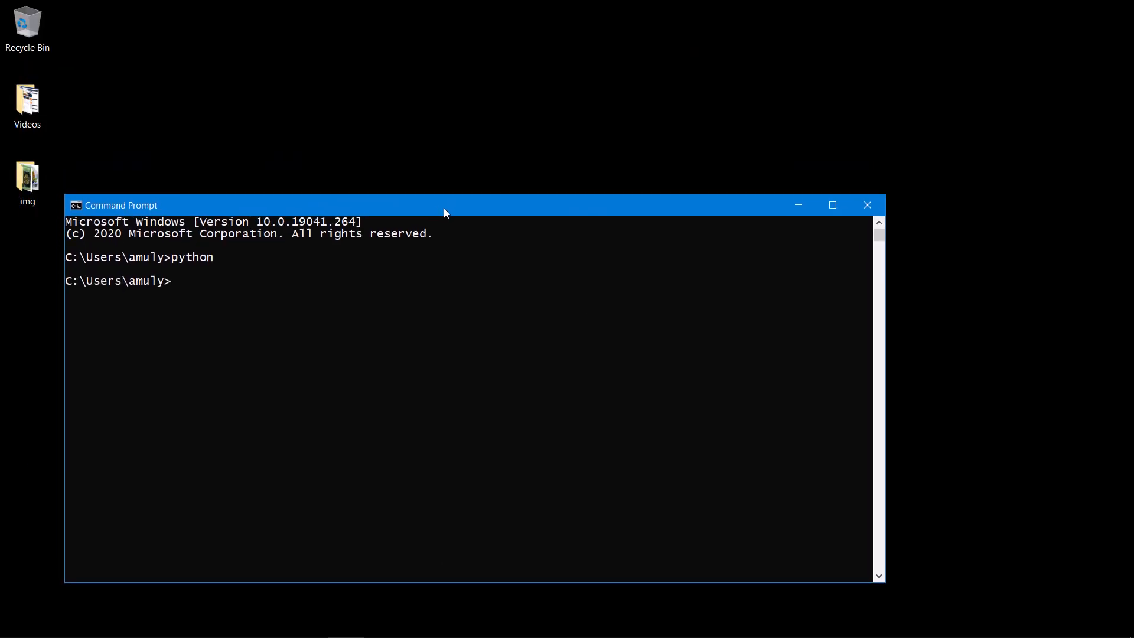
{"action": "mouse_move", "coordinate": [85, 195]}
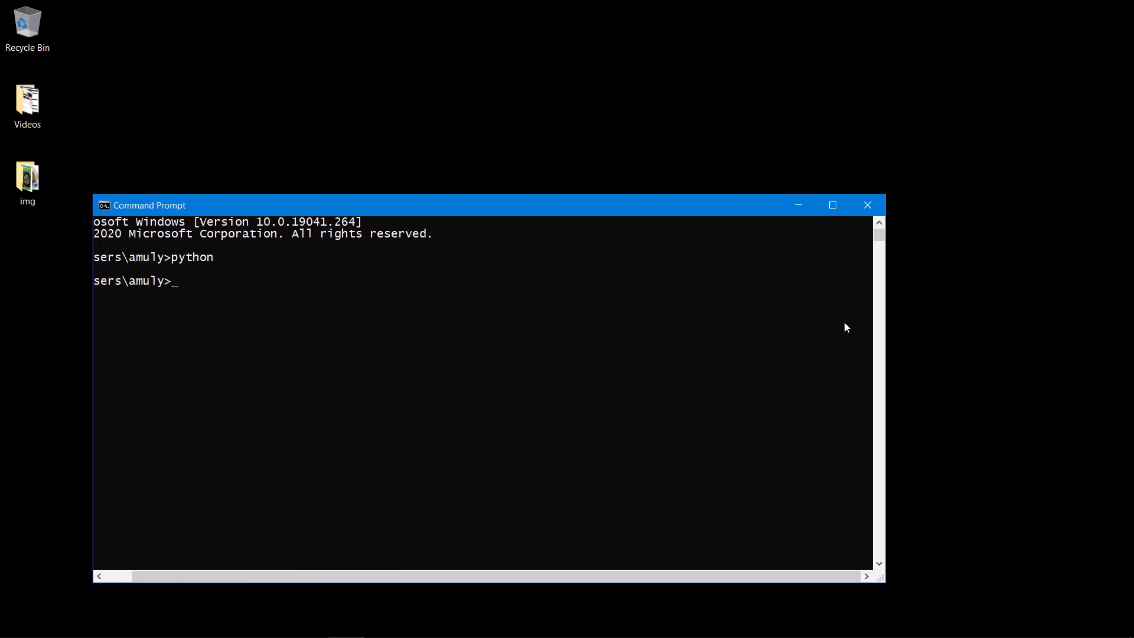
{"action": "mouse_move", "coordinate": [886, 359]}
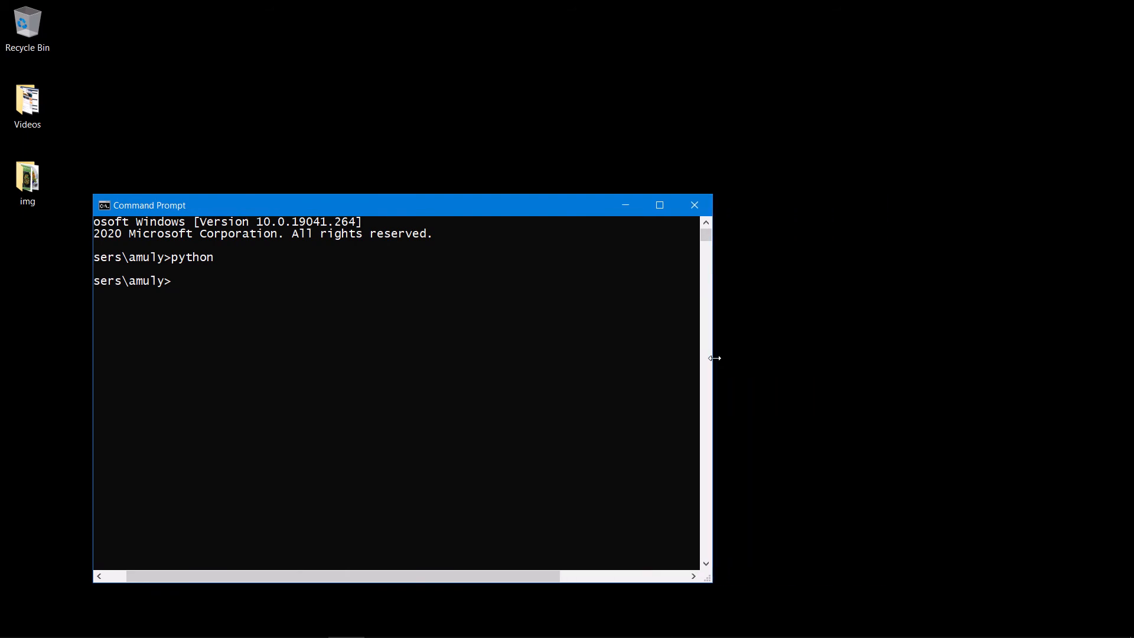
{"action": "mouse_move", "coordinate": [263, 584]}
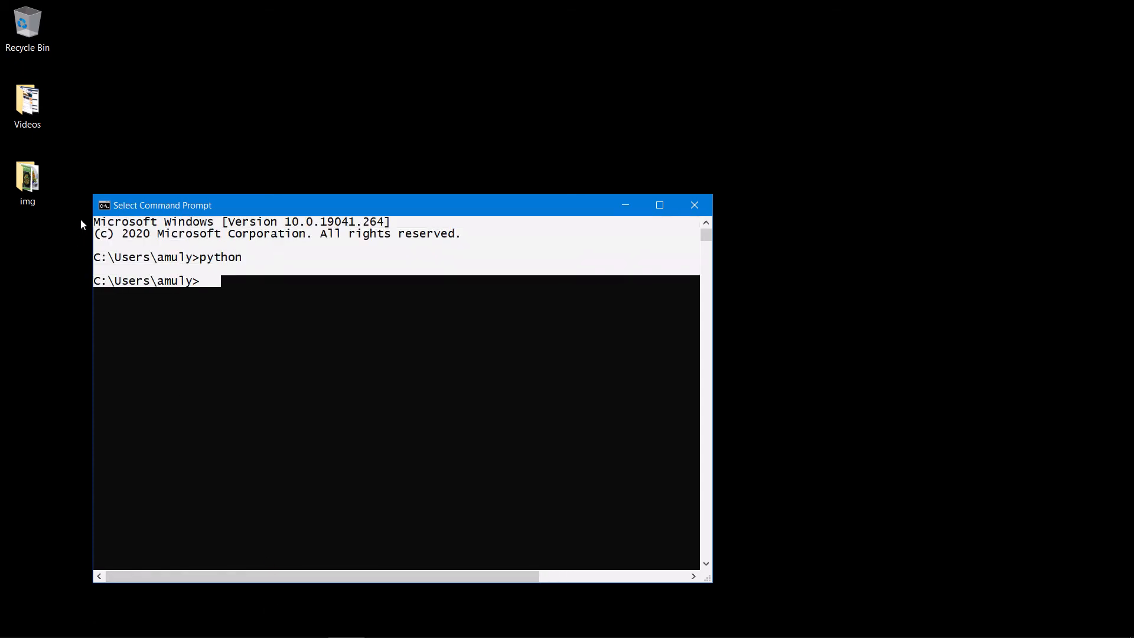
{"action": "mouse_move", "coordinate": [371, 324]}
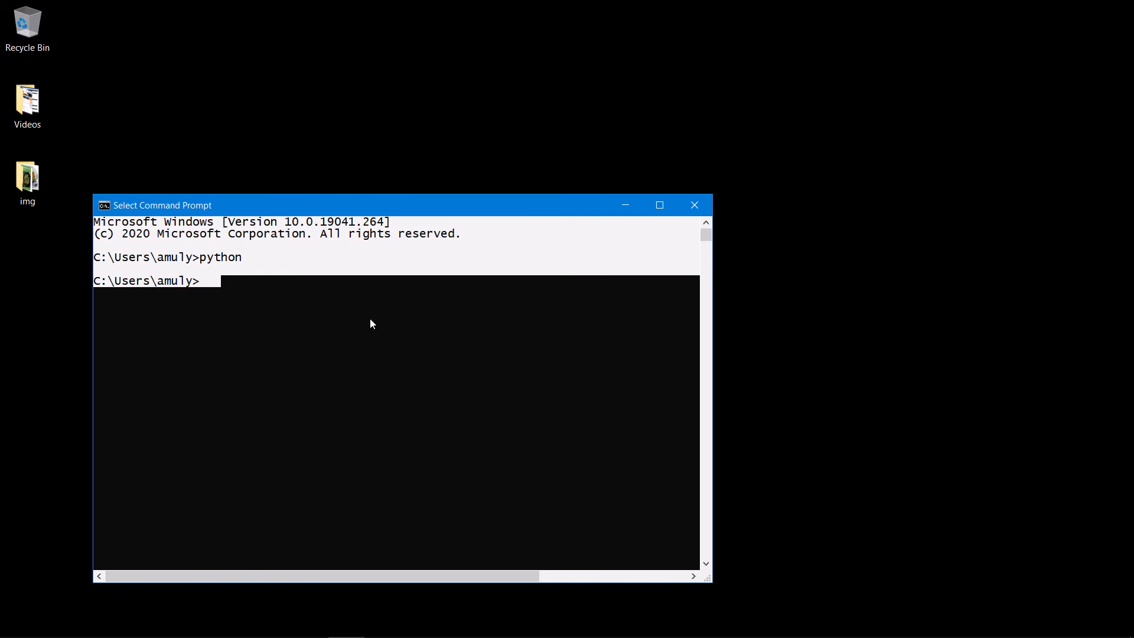